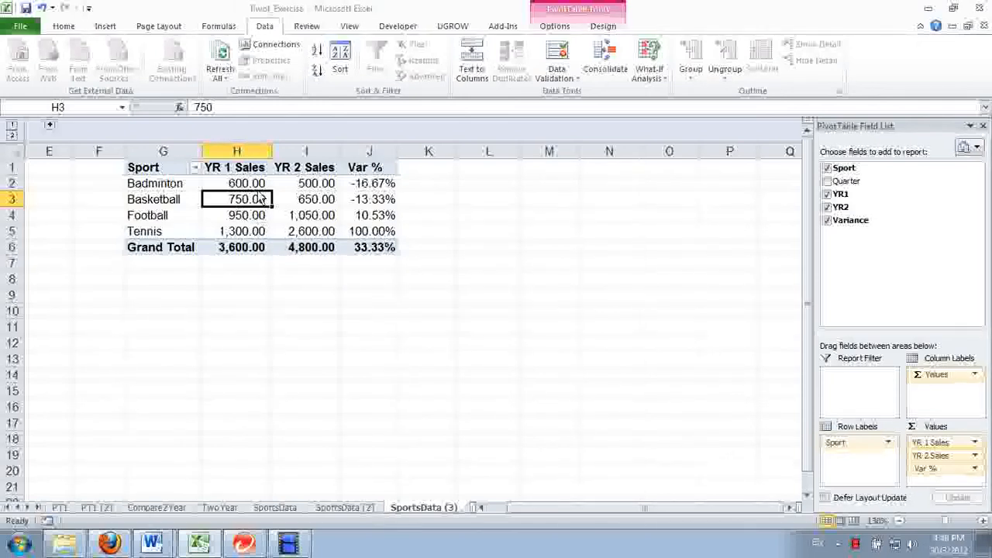
mouse_move(249, 198)
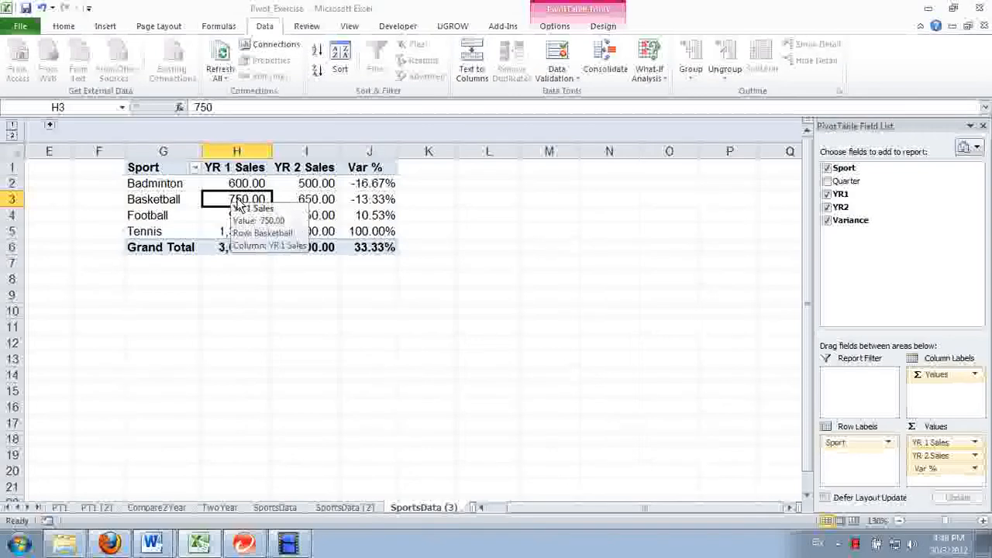
mouse_move(359, 169)
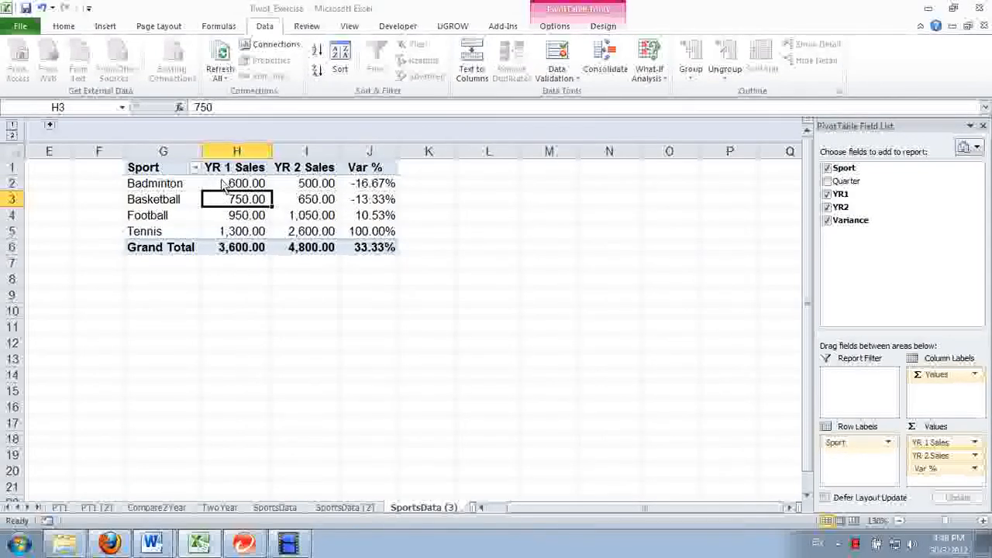
mouse_move(236, 183)
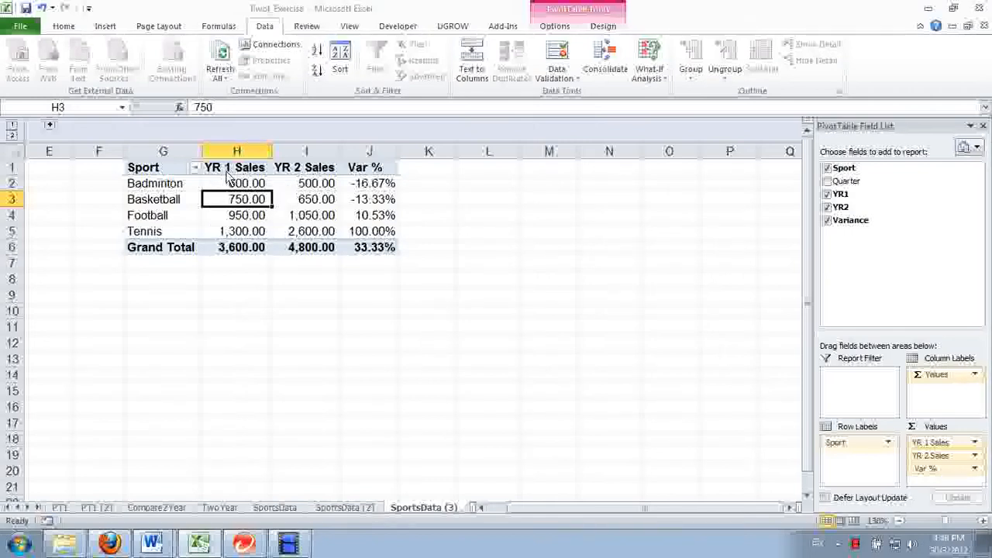
Review Badminton's YR 1, YR 2 sales and Var % value in the first pivot table.
left_click(247, 183)
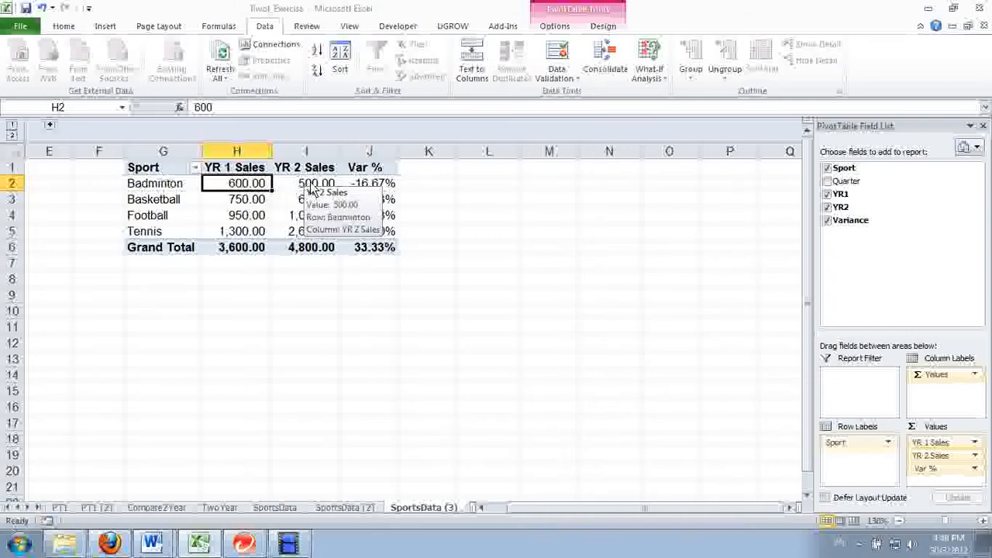
left_click(305, 183)
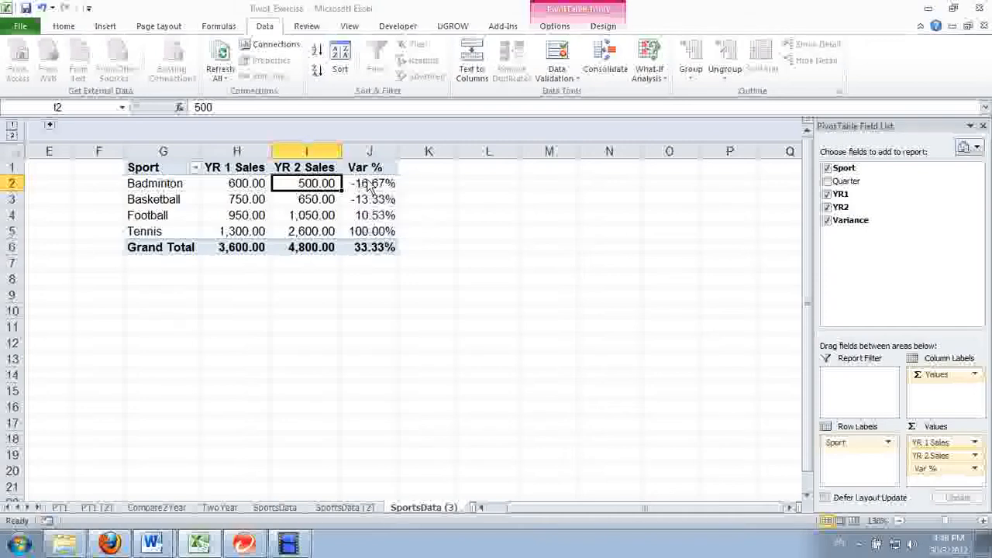
mouse_move(224, 184)
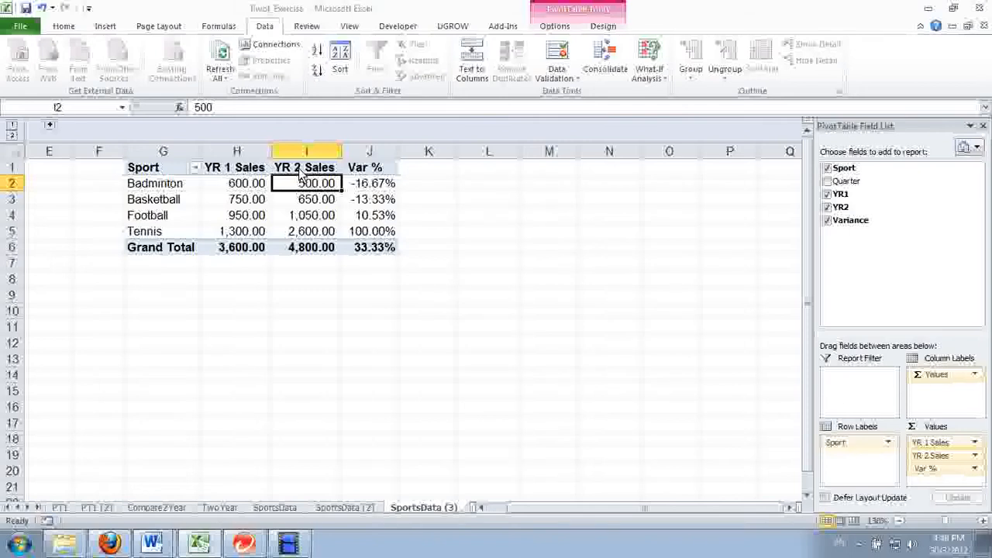
mouse_move(307, 183)
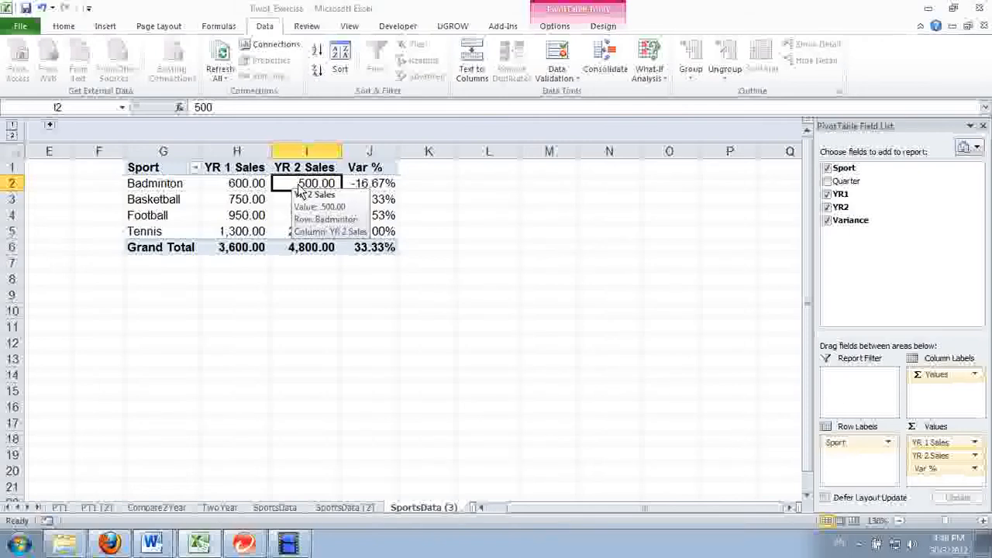
left_click(247, 183)
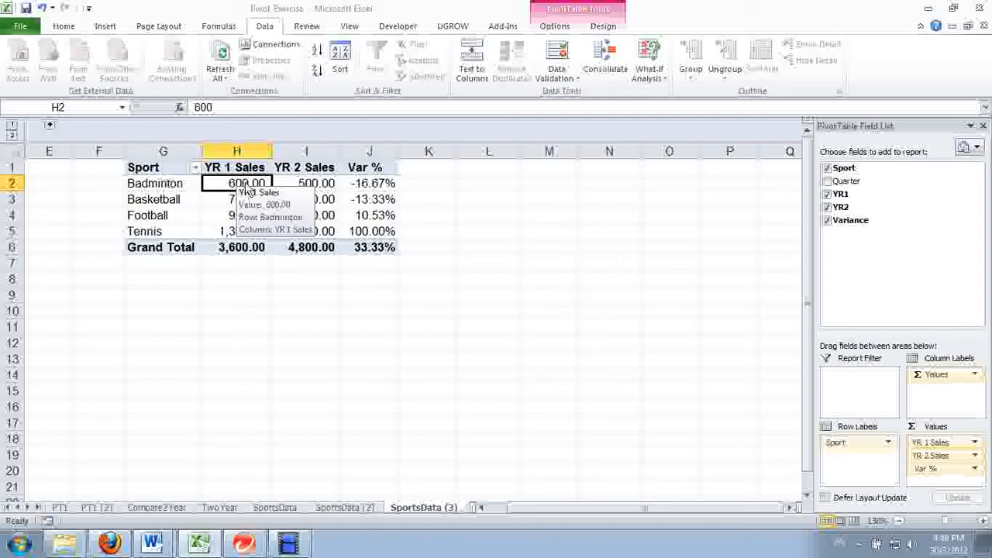
mouse_move(178, 192)
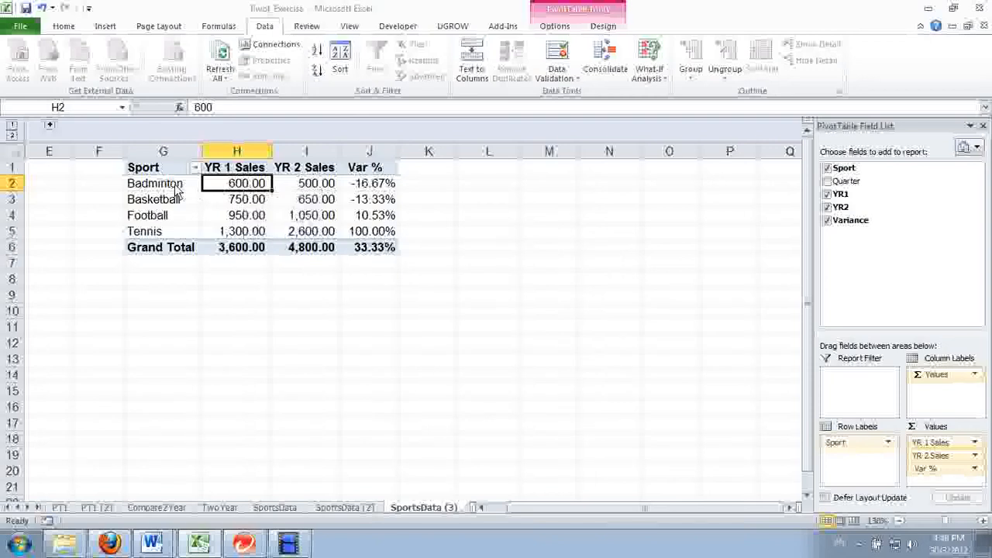
mouse_move(247, 183)
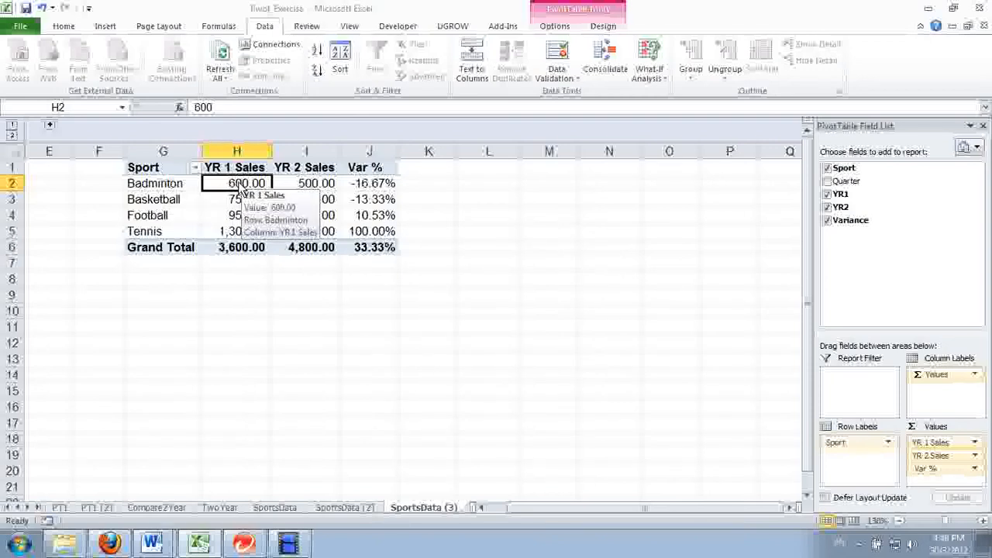
mouse_move(215, 224)
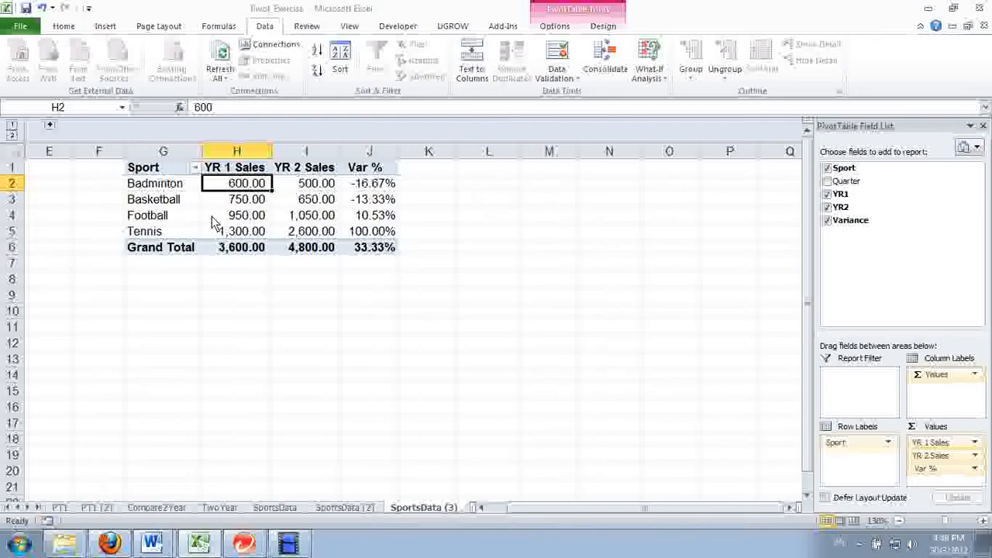
mouse_move(236, 183)
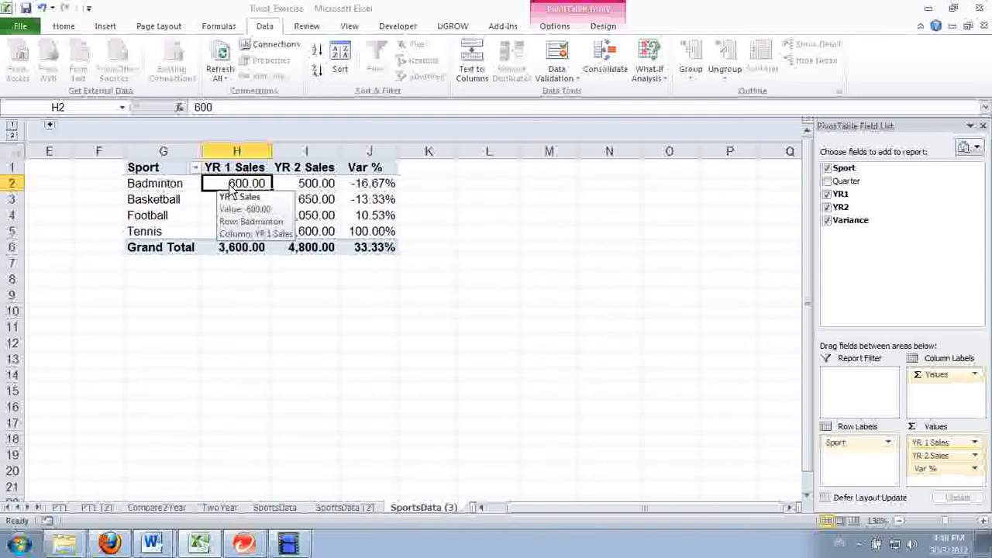
left_click(305, 183)
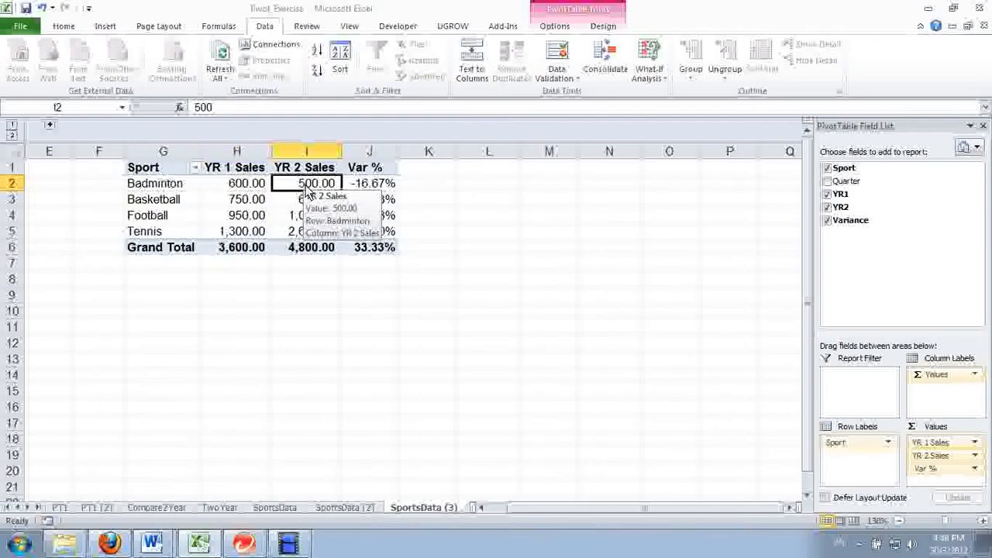
left_click(369, 183)
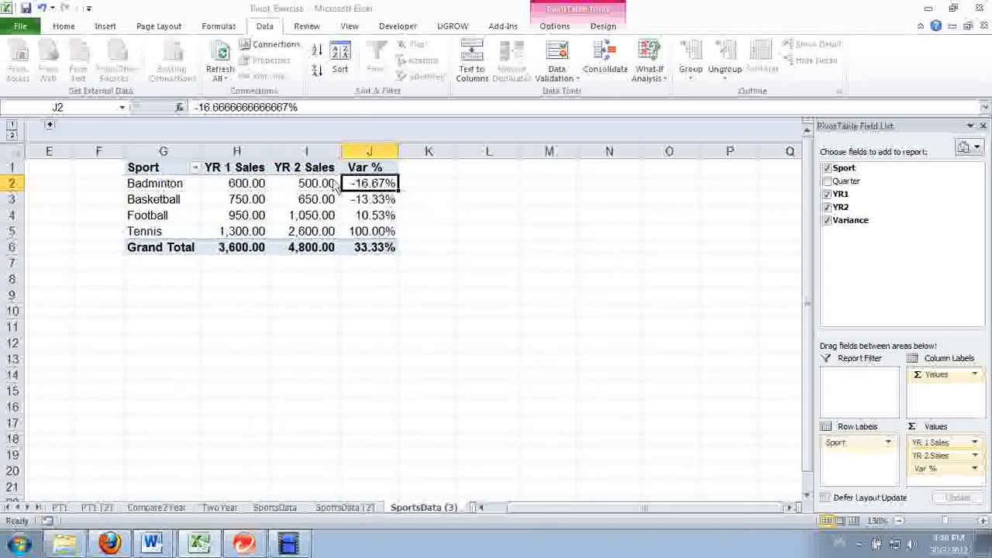
mouse_move(242, 231)
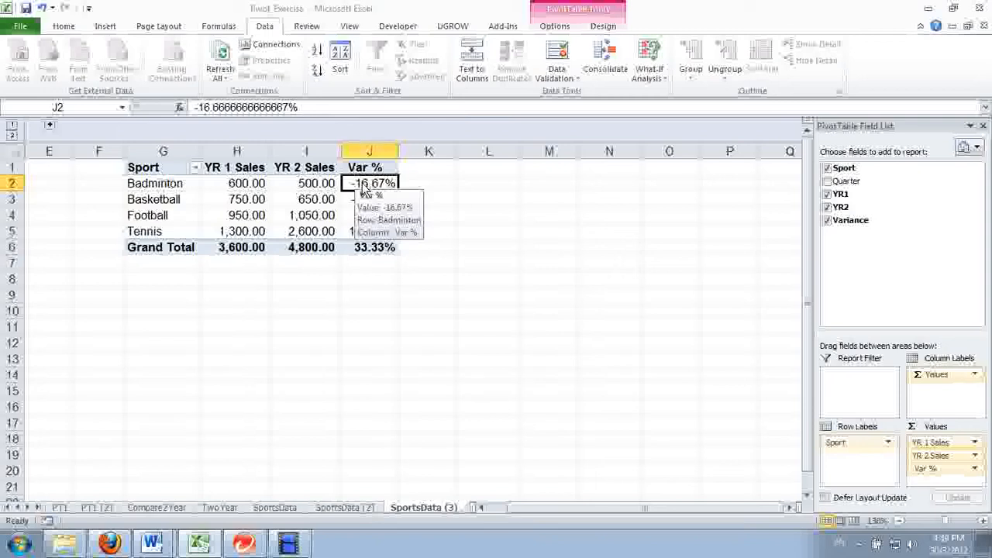
mouse_move(199, 236)
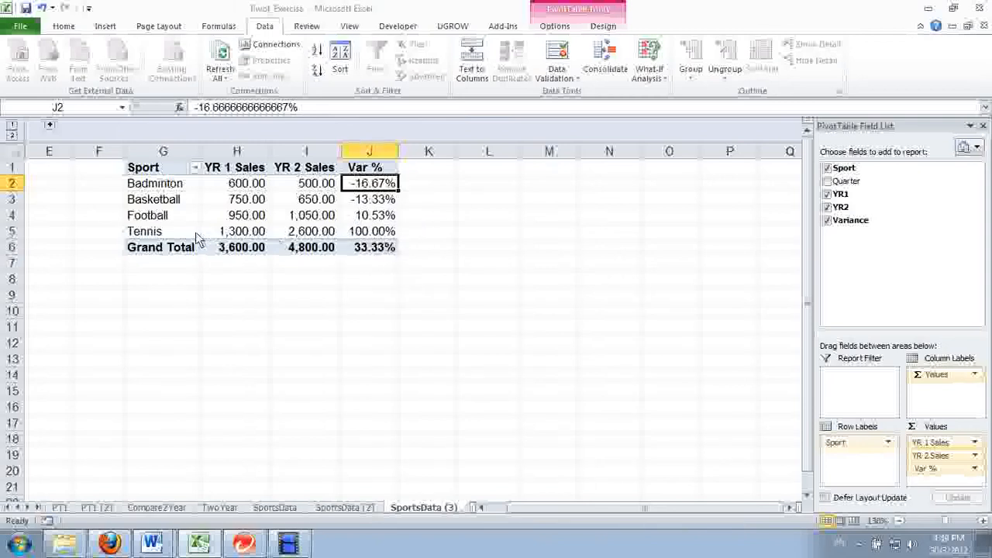
Review Tennis's figures and Var %, then select G10 outside the pivot so the field list closes.
left_click(163, 231)
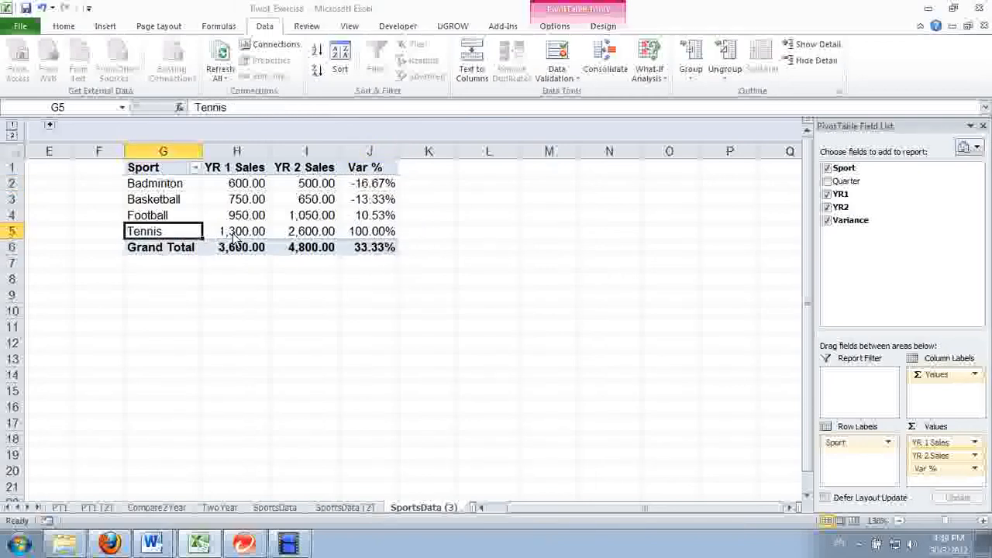
left_click(235, 231)
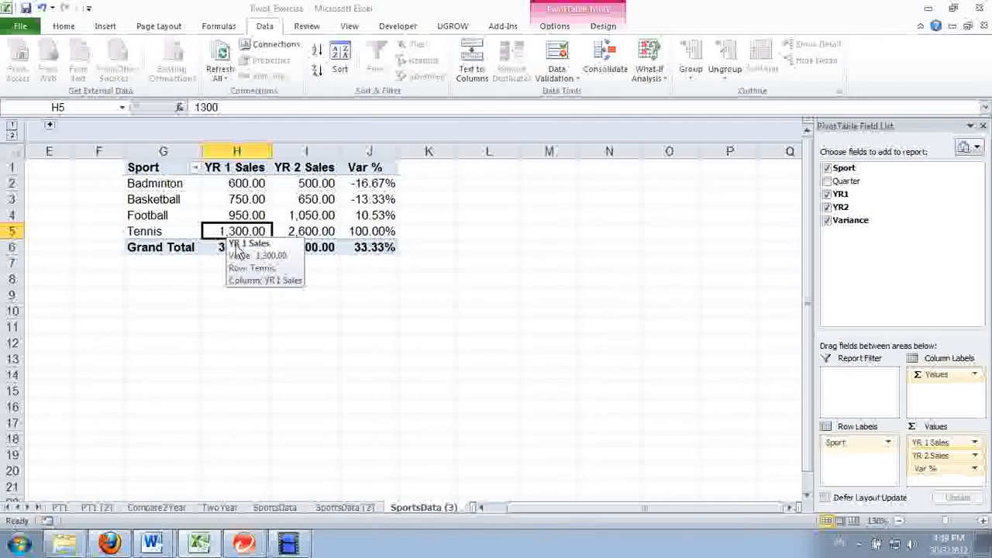
mouse_move(235, 231)
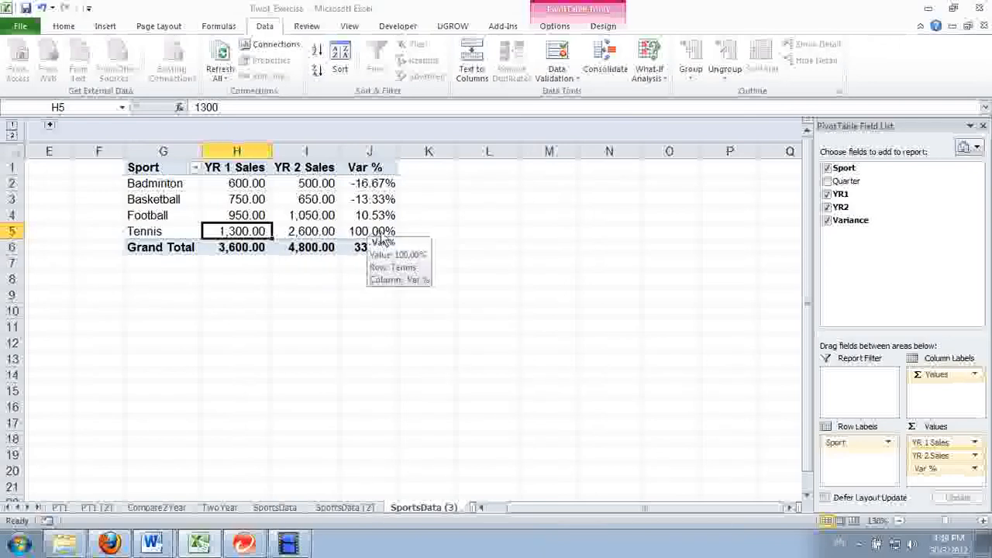
left_click(369, 231)
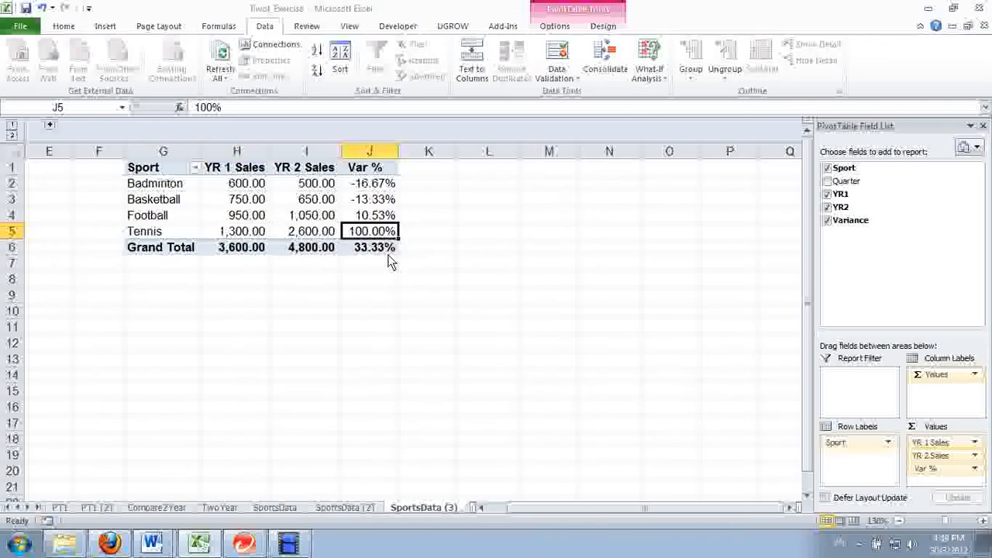
mouse_move(397, 220)
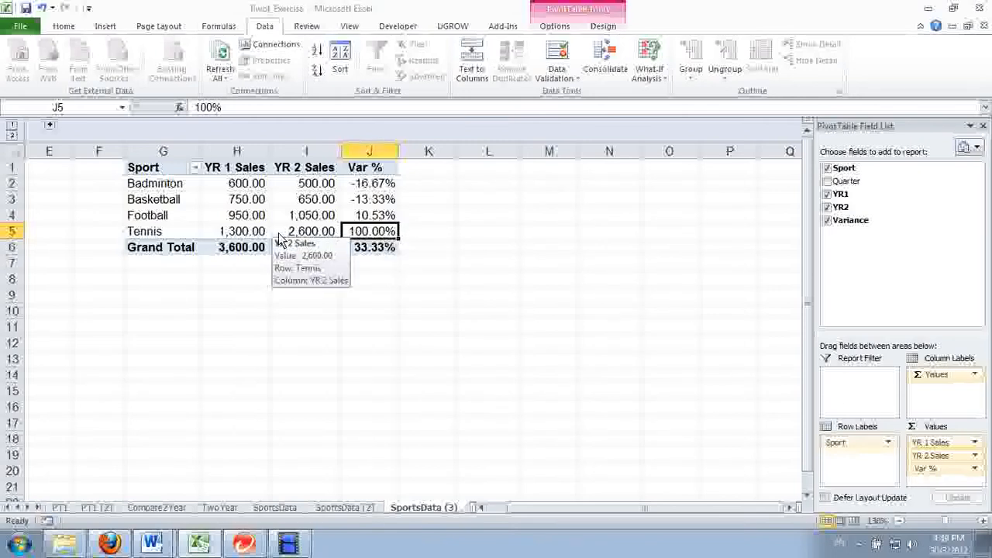
left_click(305, 247)
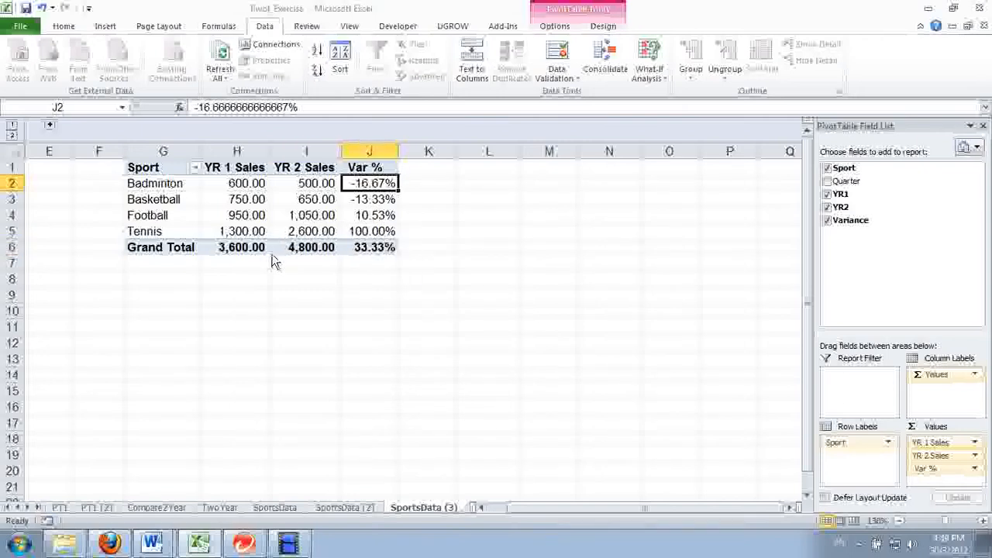
mouse_move(246, 199)
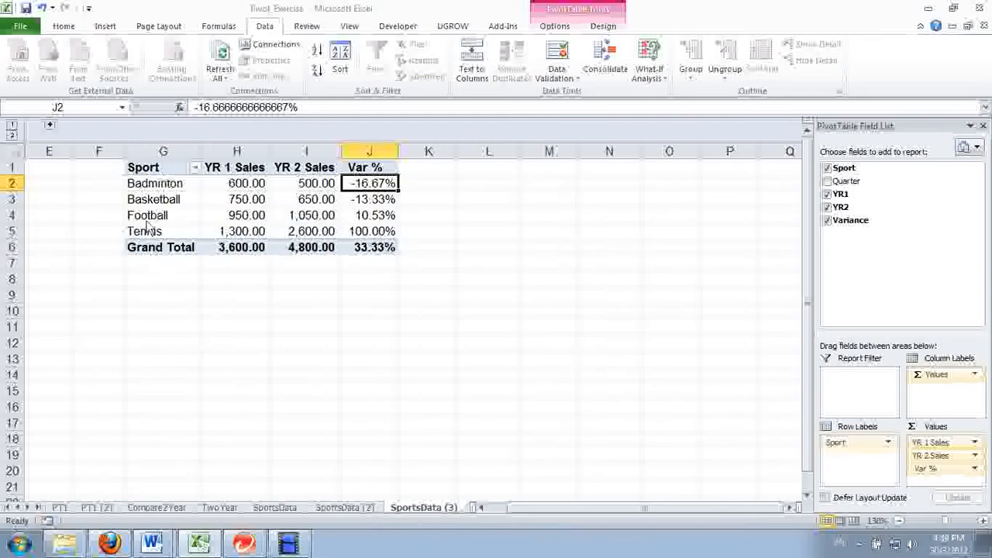
mouse_move(162, 311)
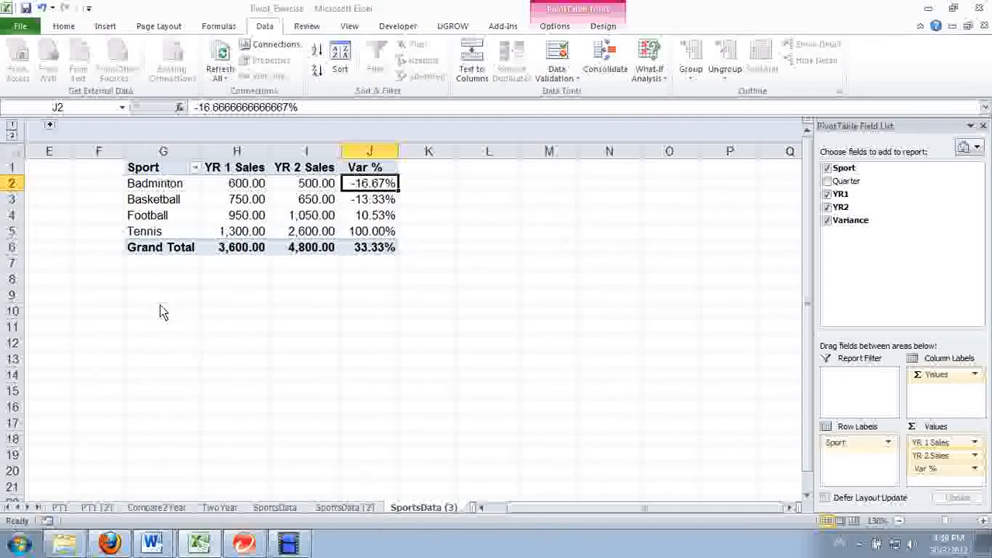
left_click(163, 310)
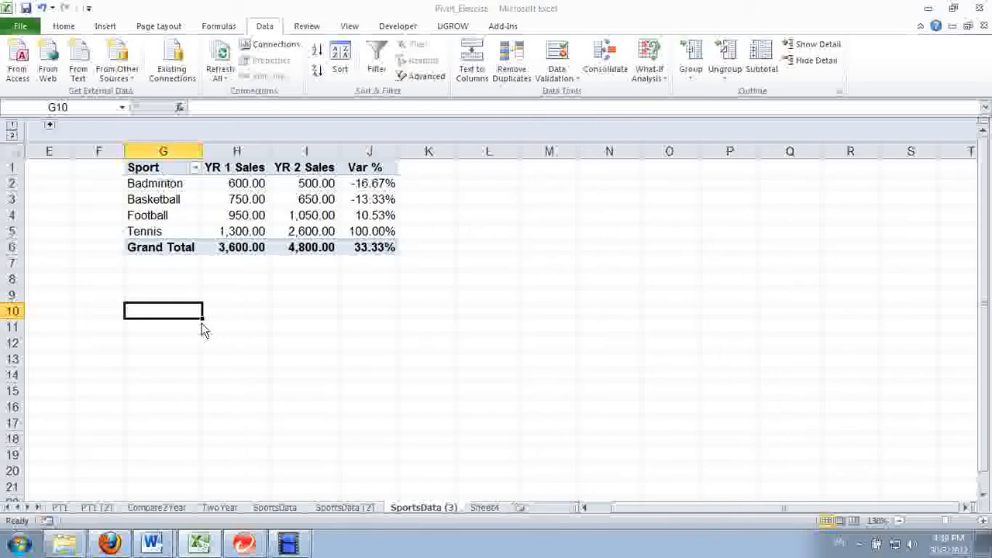
Enter 'Date' in G10 with 1/1/2011 and 1/1/2012 below it, then reselect G10.
type("Date")
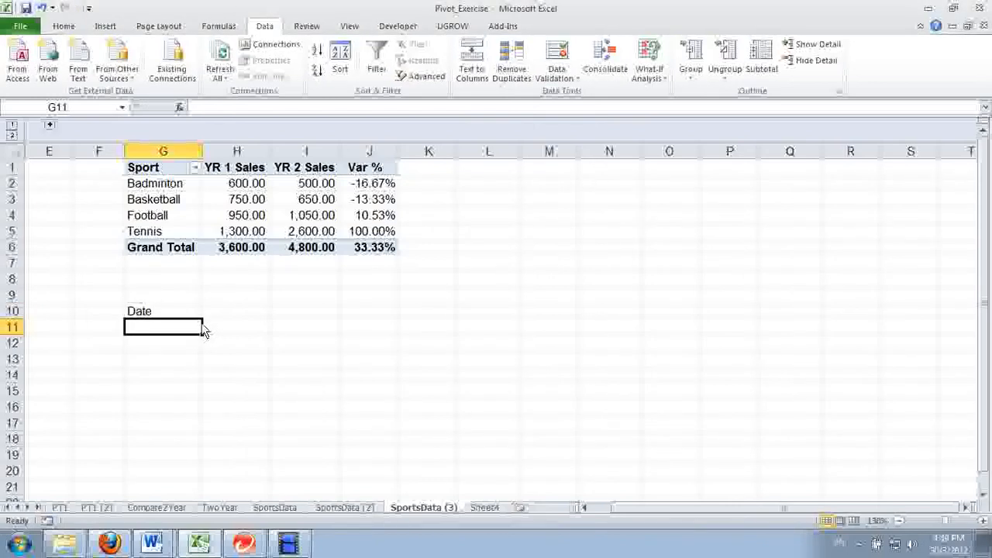
type("1")
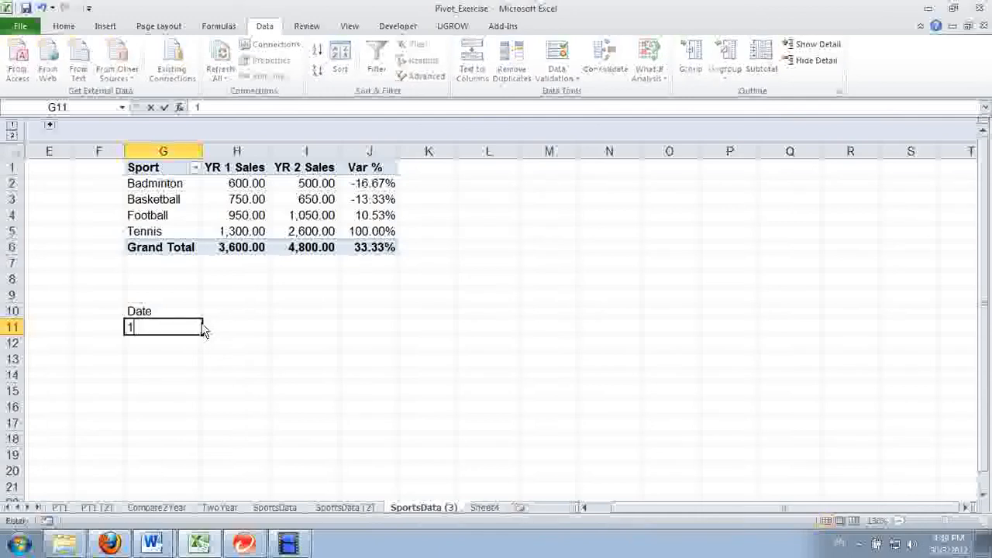
type("-1")
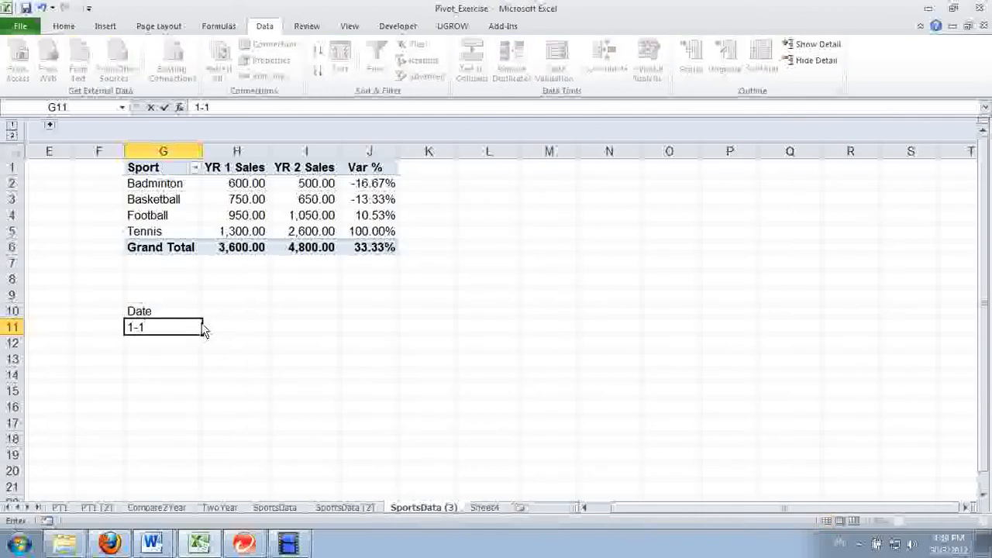
key("Return")
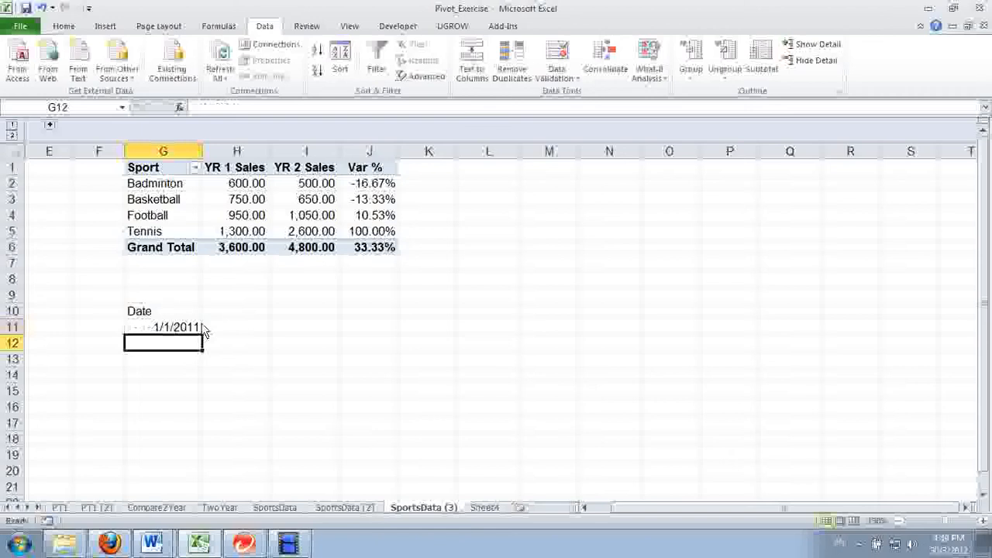
type("1")
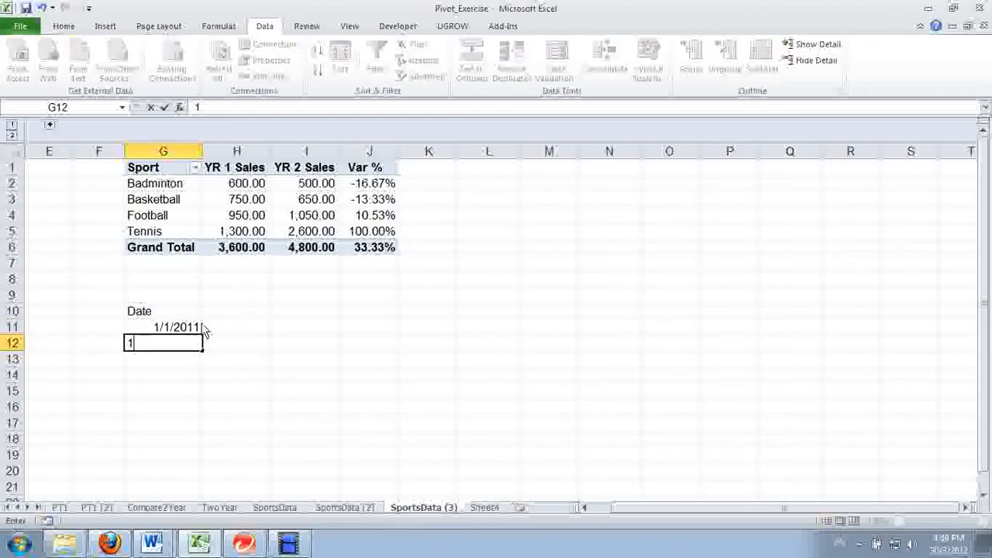
type("/1/201")
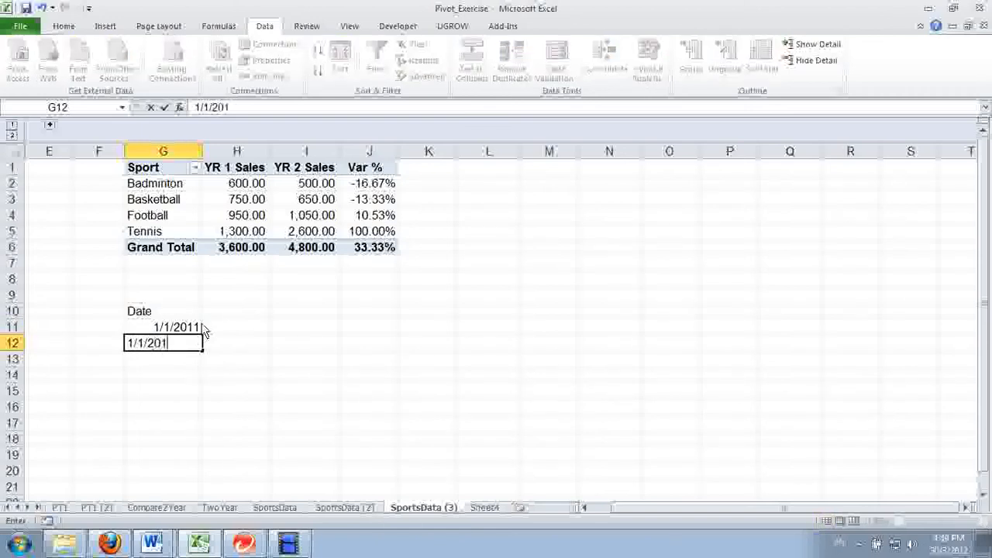
key("Return")
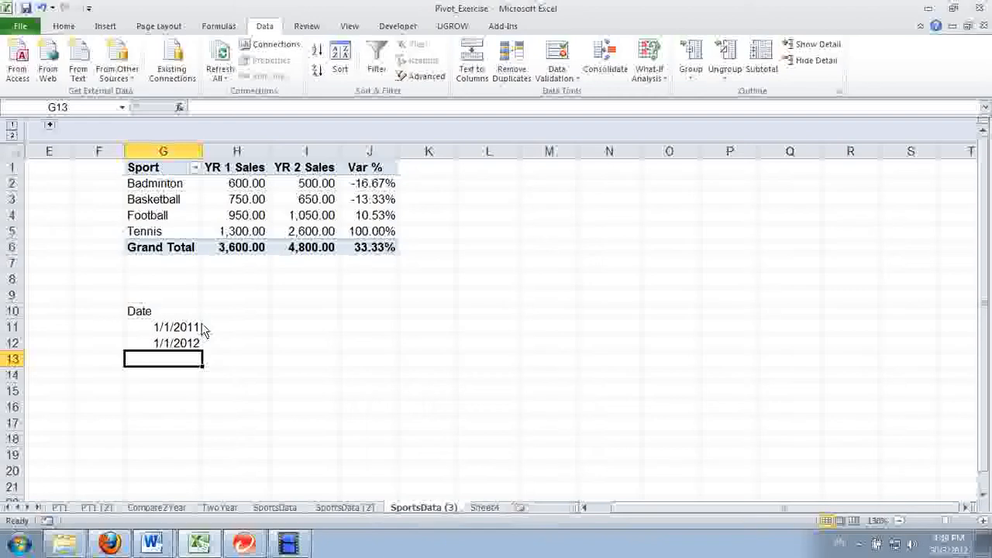
left_click(163, 310)
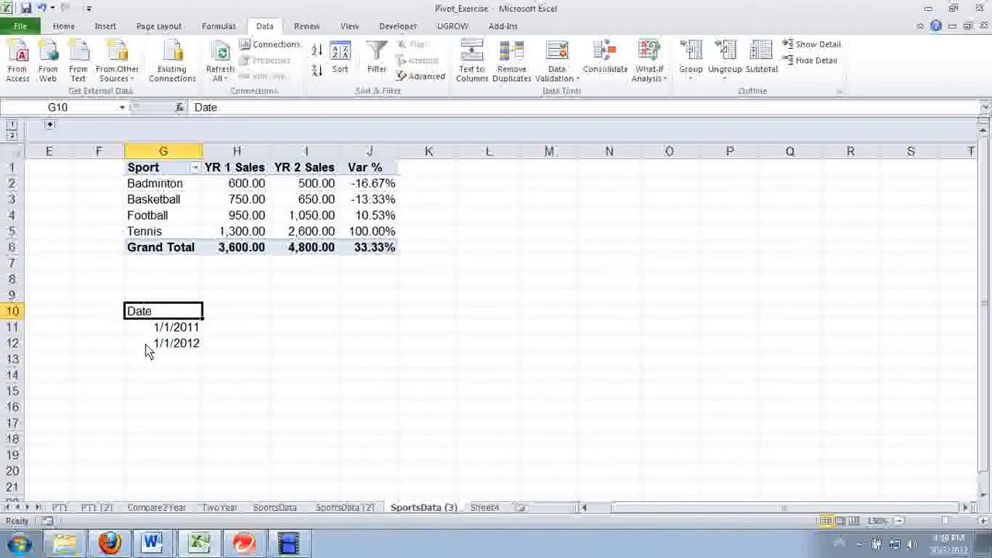
mouse_move(155, 319)
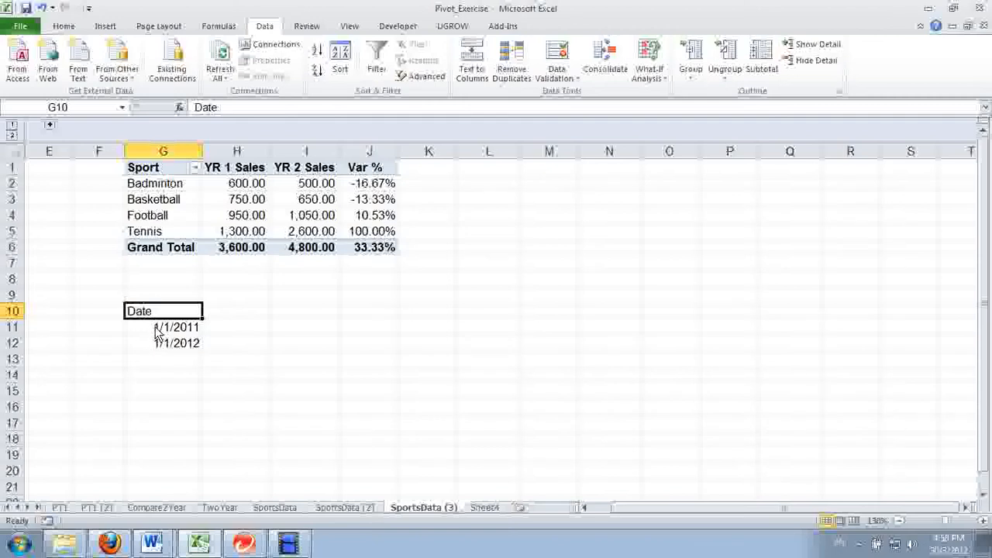
mouse_move(93, 187)
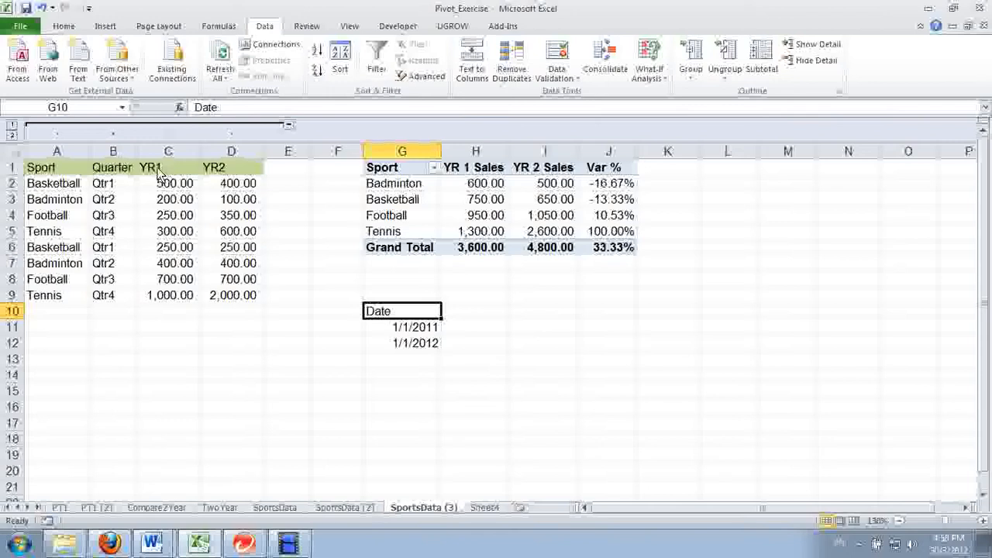
Check the YR1/YR2 source values, clear G10:G13, and select A5 inside the data range.
left_click(168, 167)
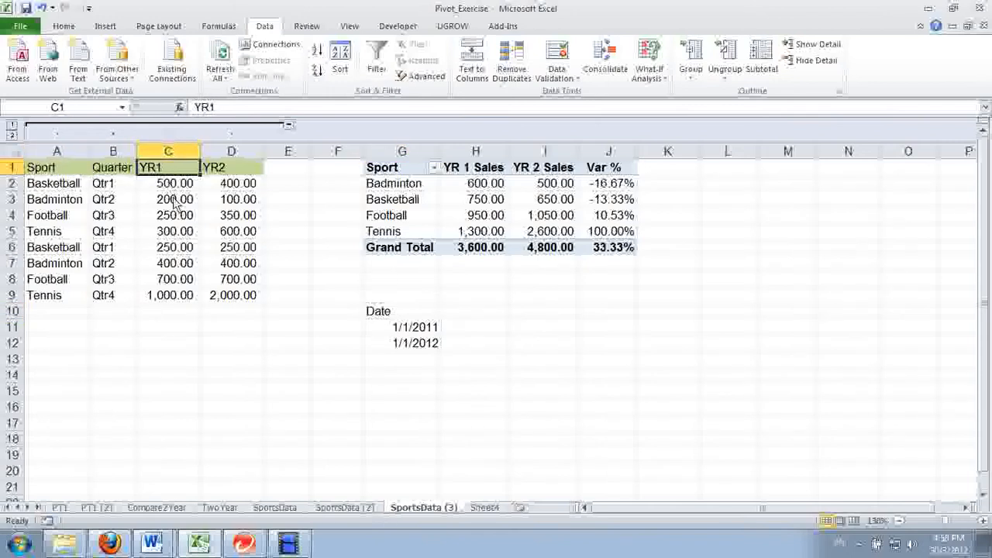
left_click(167, 182)
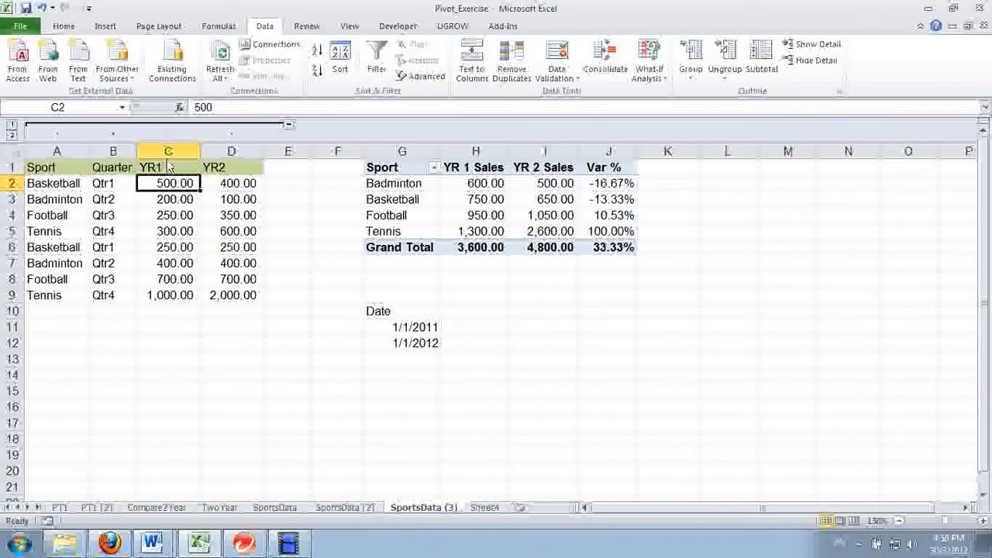
mouse_move(180, 140)
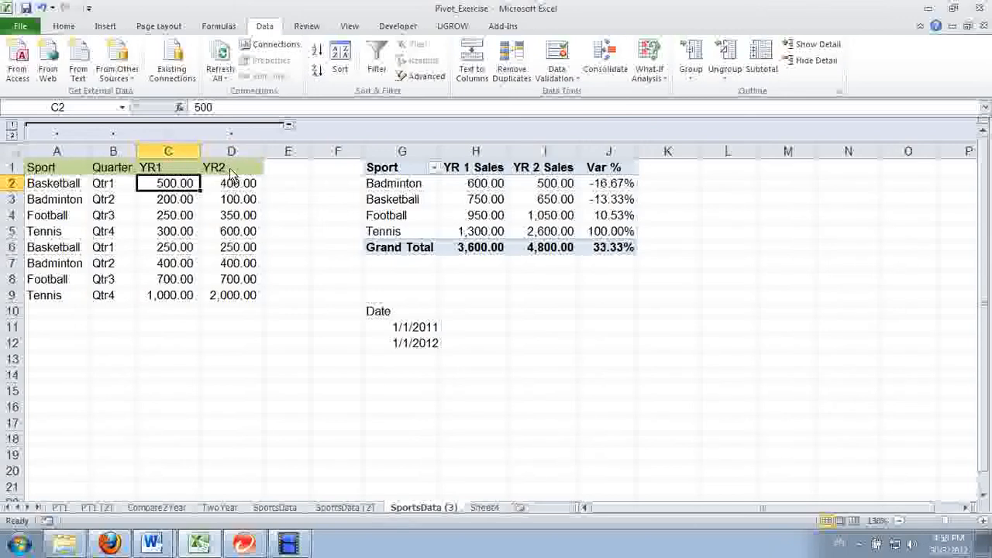
left_click(231, 198)
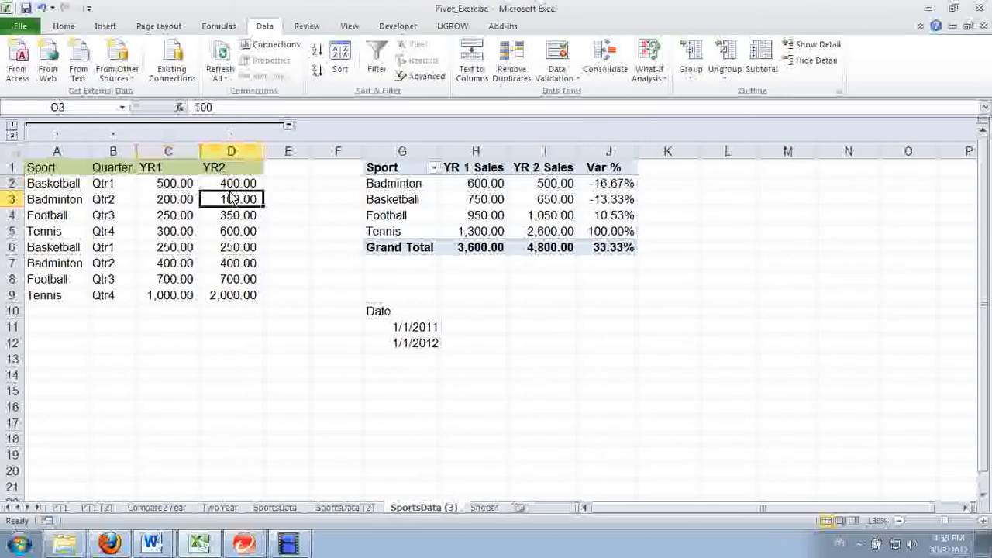
left_click_drag(401, 310, 401, 360)
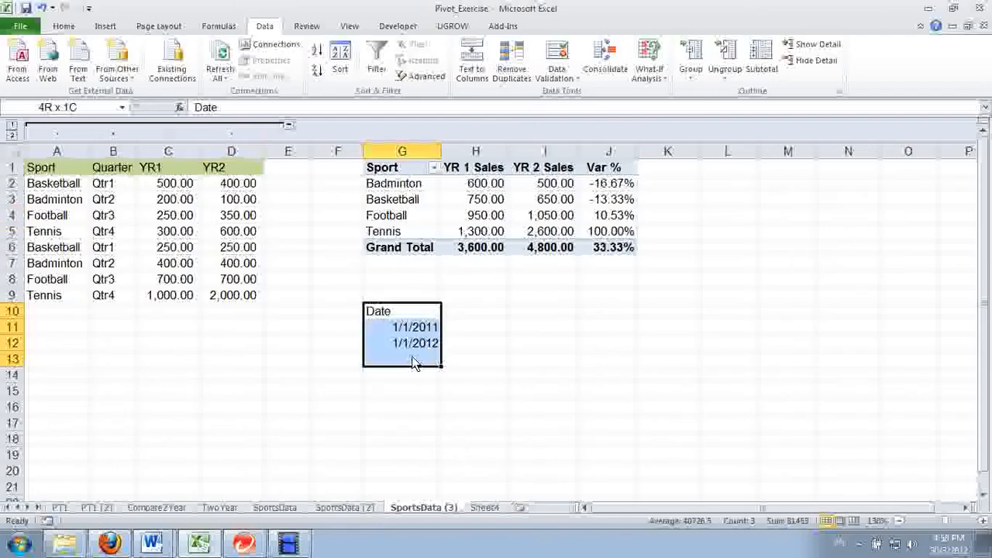
left_click(43, 231)
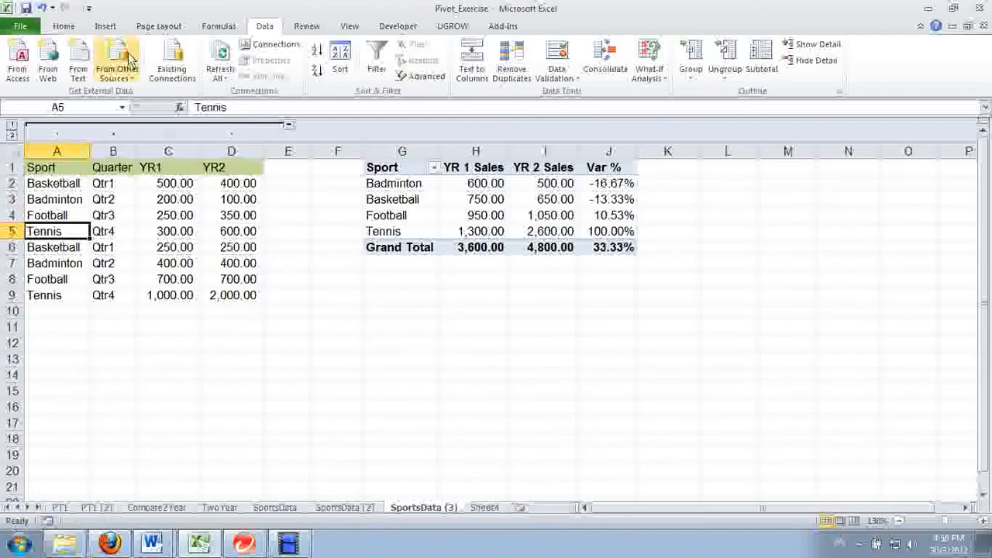
Insert a PivotTable from A1:D9 onto the existing worksheet at G10.
left_click(105, 25)
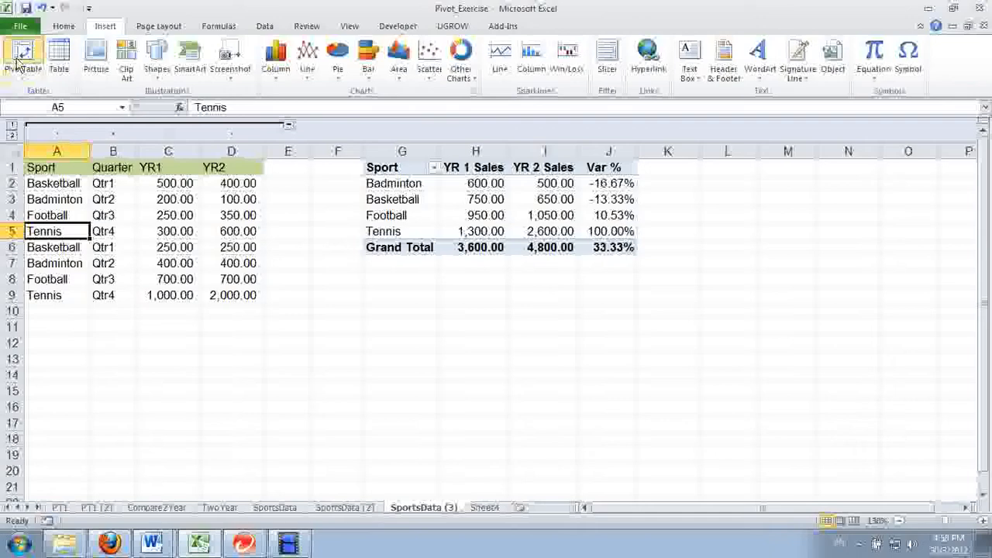
left_click(22, 59)
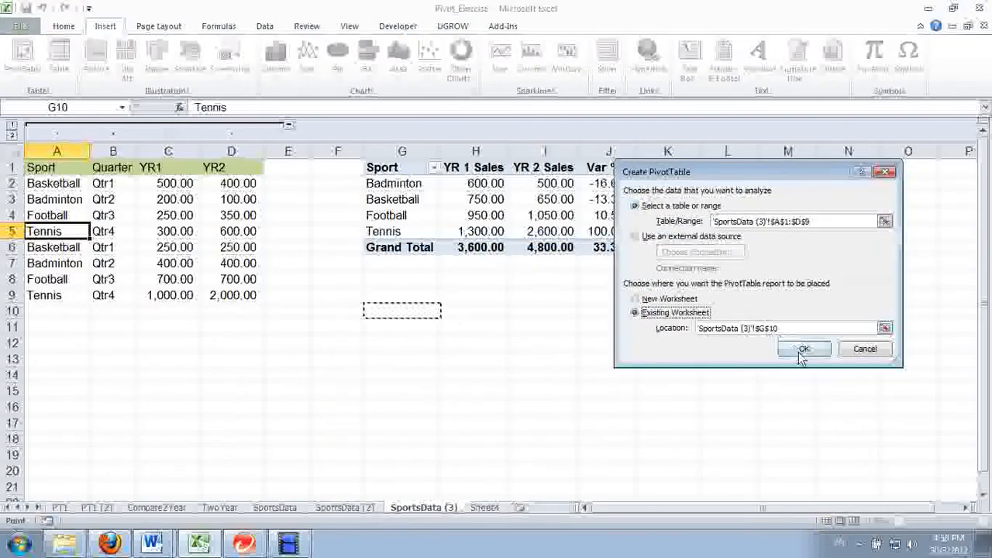
left_click(803, 349)
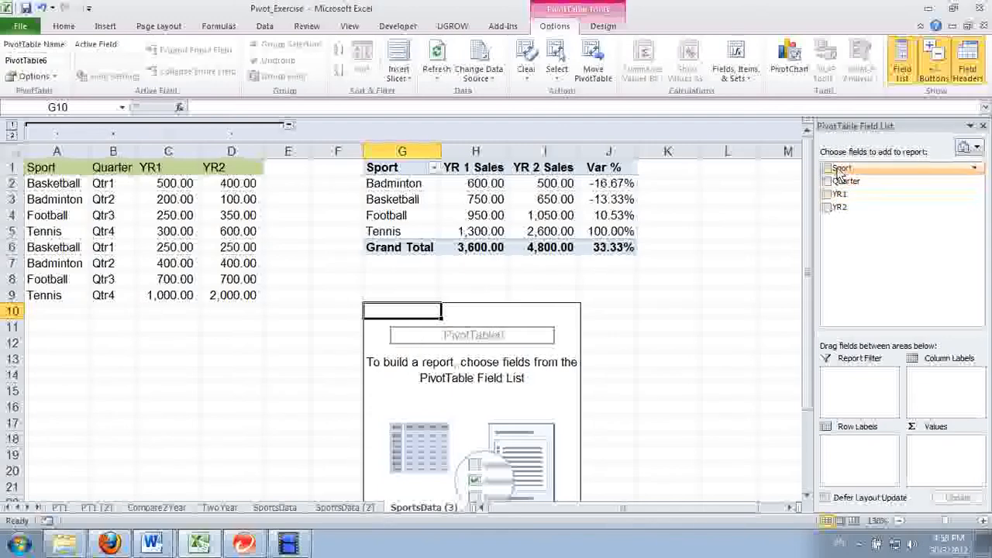
left_click(828, 168)
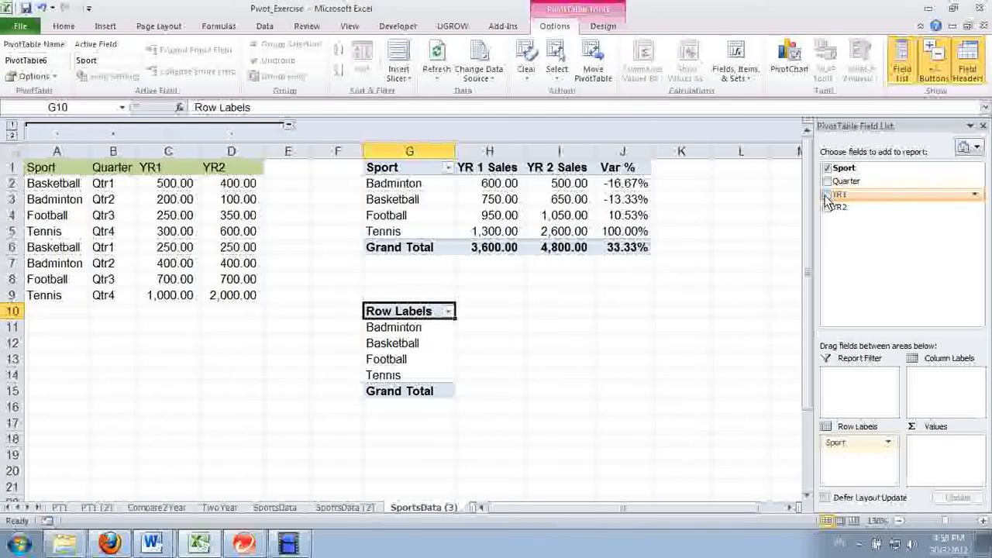
left_click(828, 194)
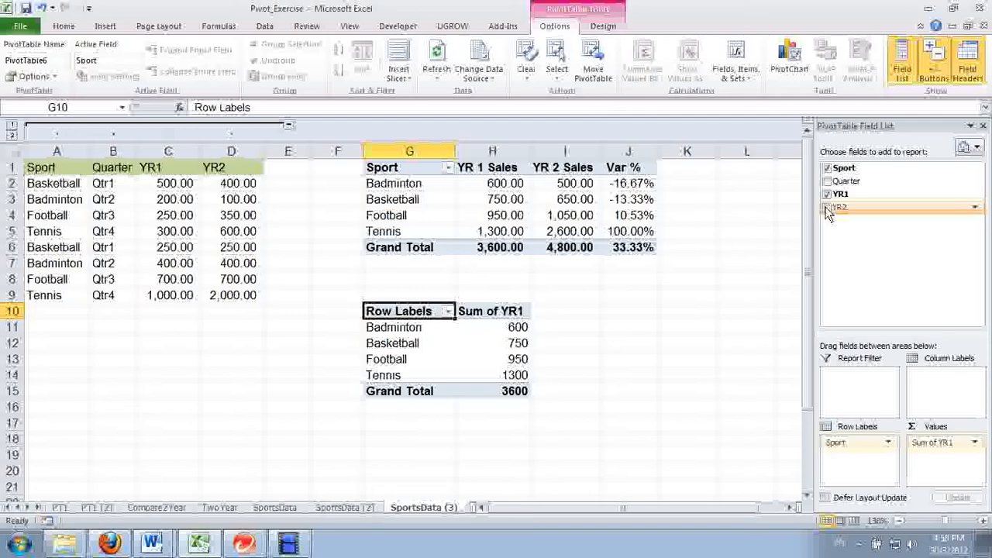
left_click(828, 207)
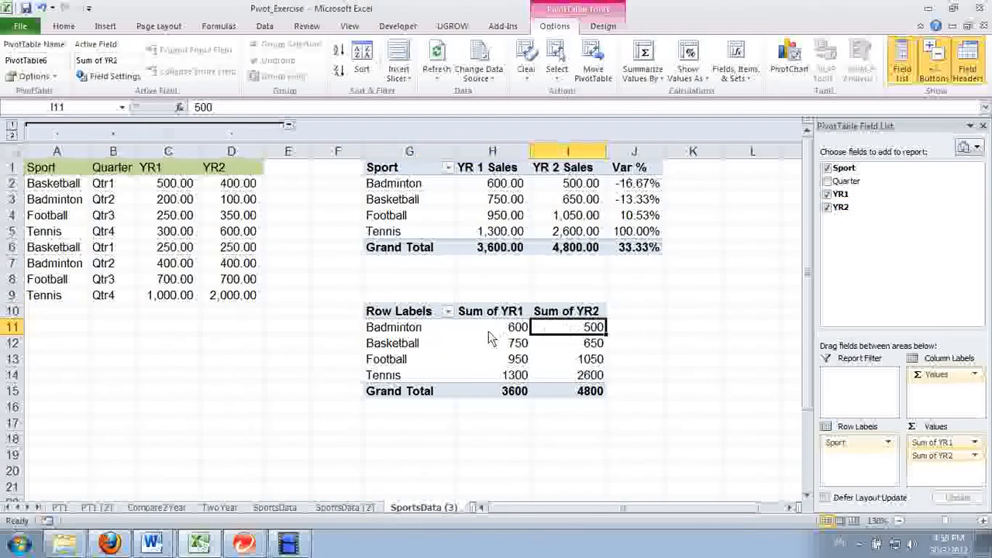
left_click(493, 326)
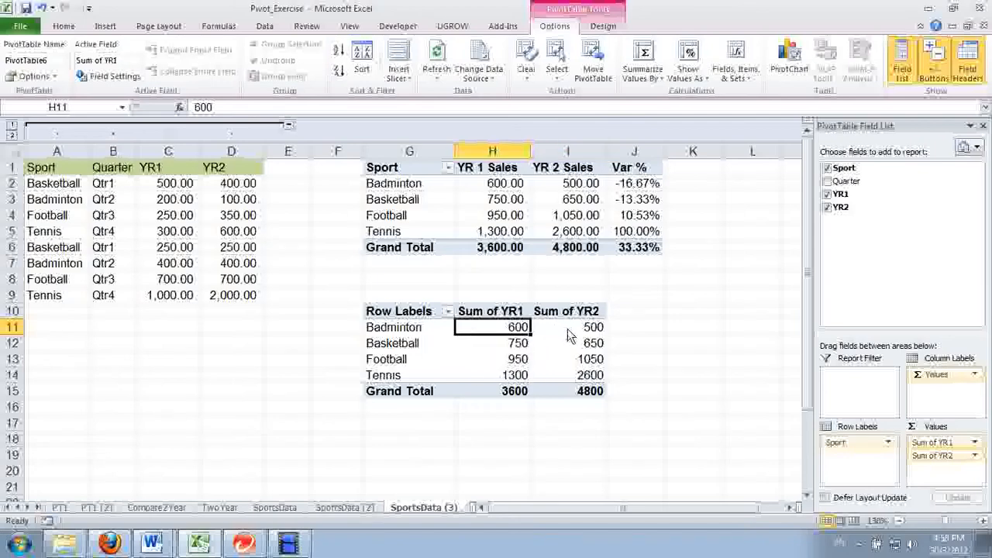
left_click(493, 343)
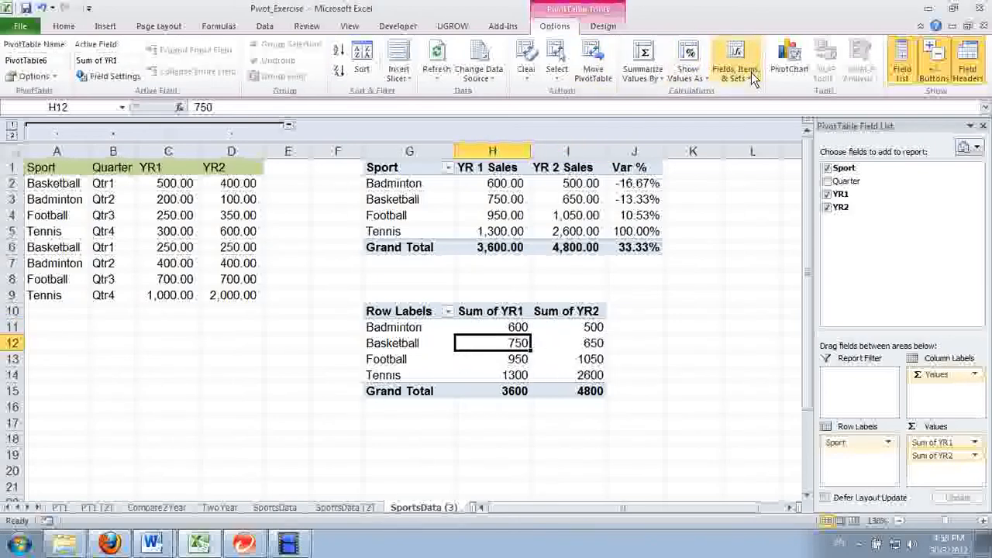
mouse_move(503, 345)
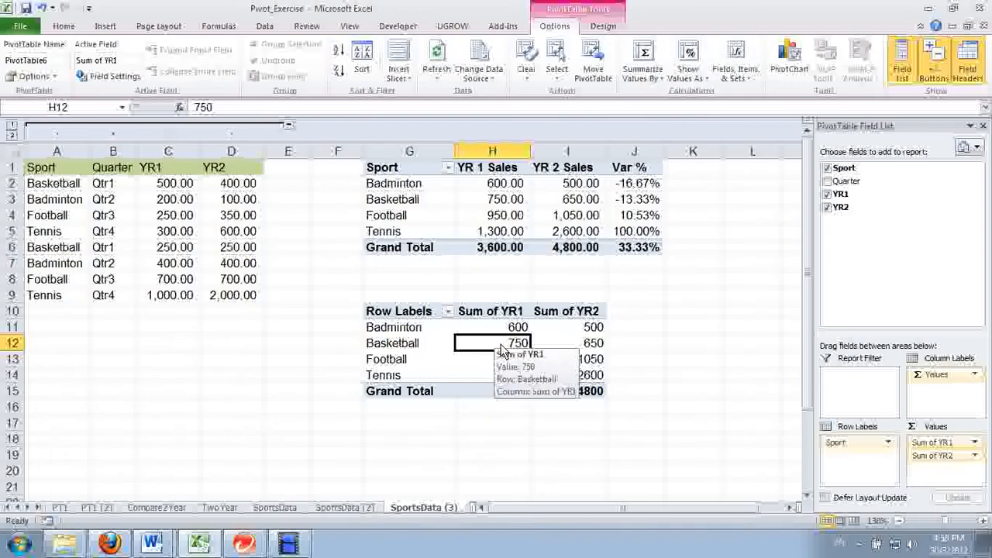
mouse_move(555, 25)
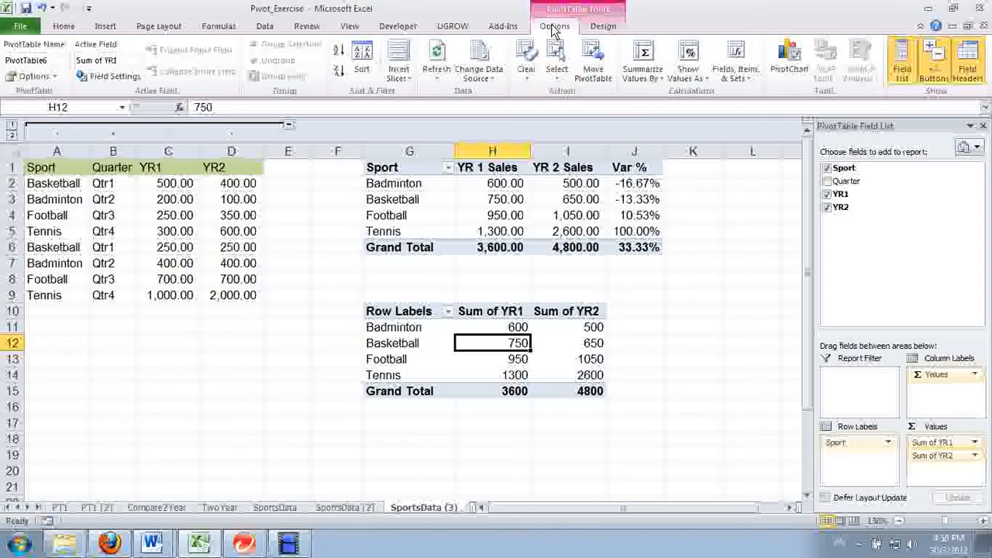
mouse_move(705, 106)
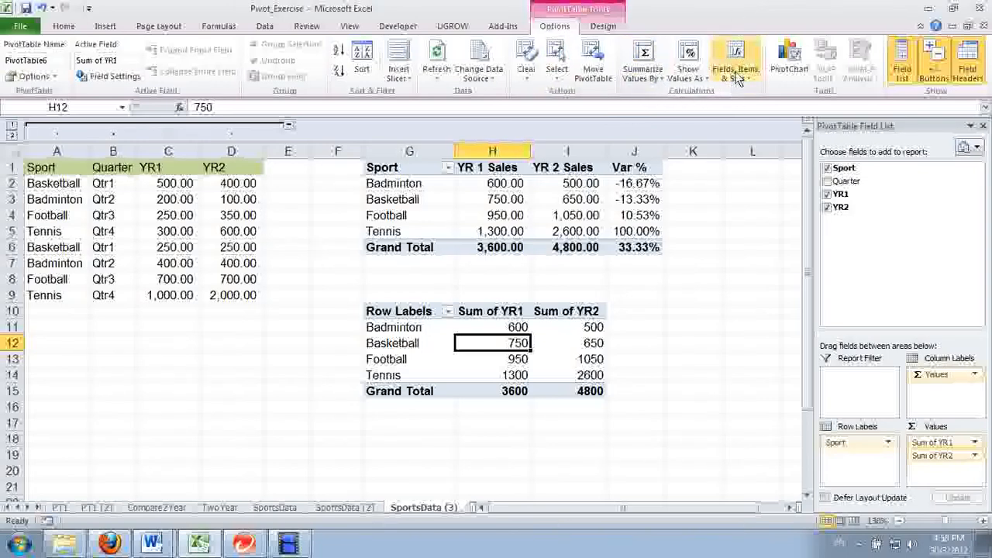
Create calculated field '% Change' with formula =(YR2-YR1)/YR1 and add it to the pivot.
left_click(735, 62)
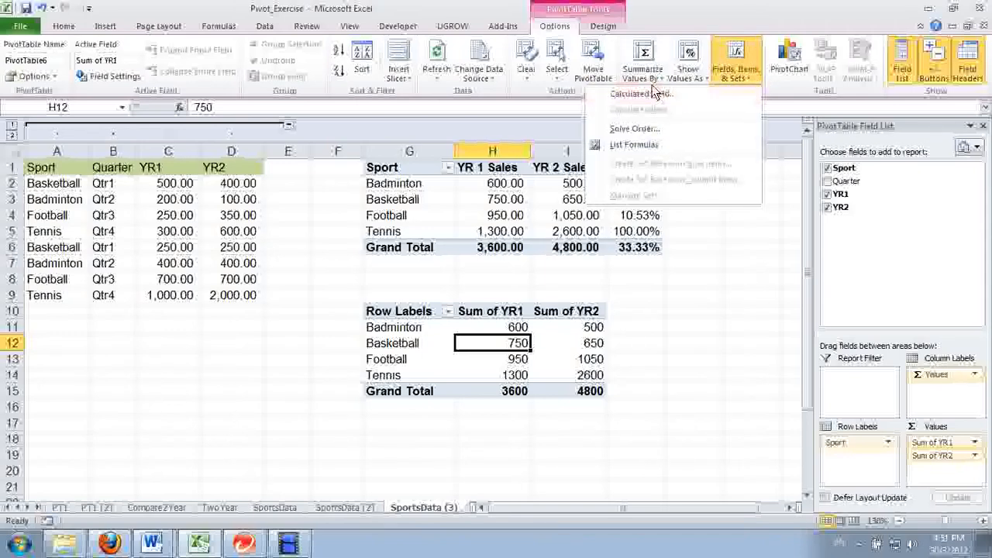
mouse_move(682, 105)
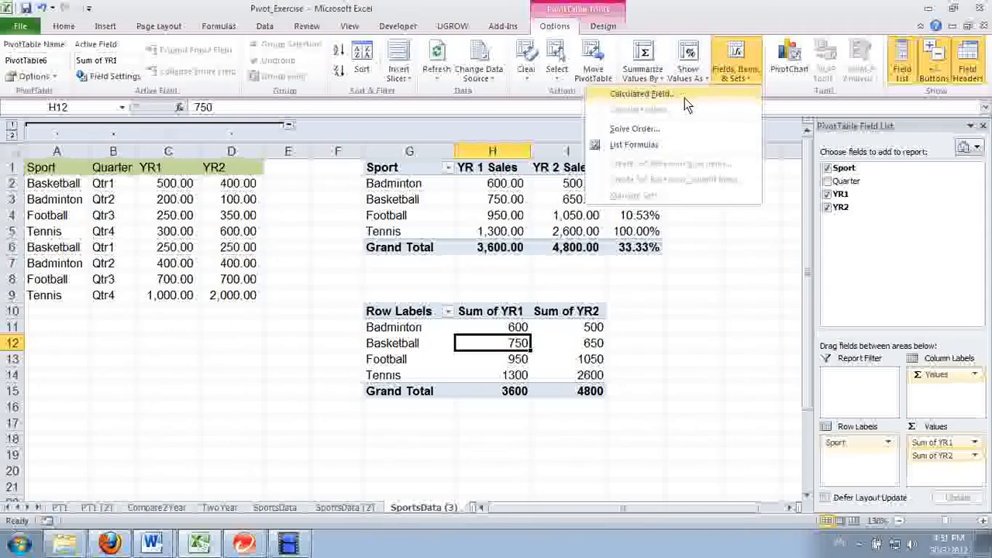
left_click(641, 95)
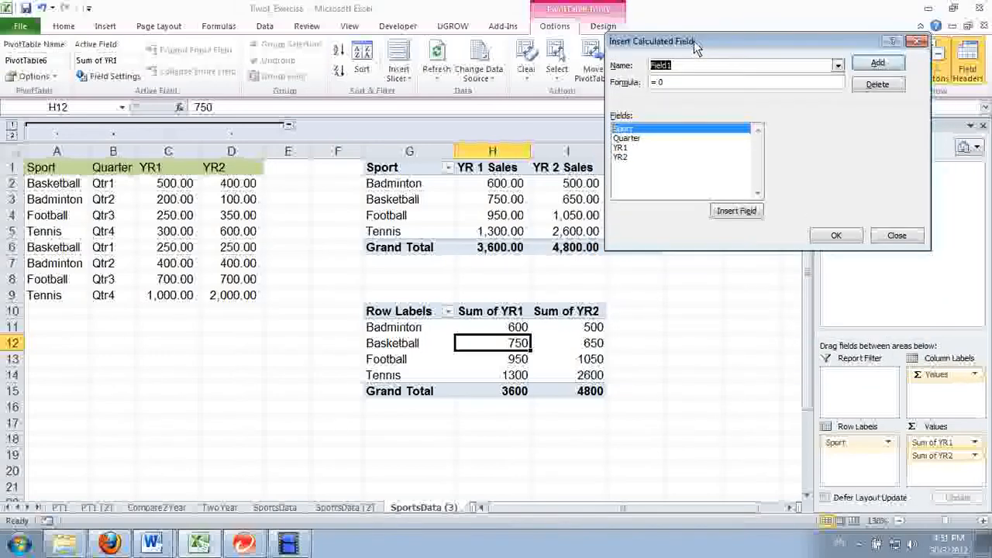
mouse_move(551, 210)
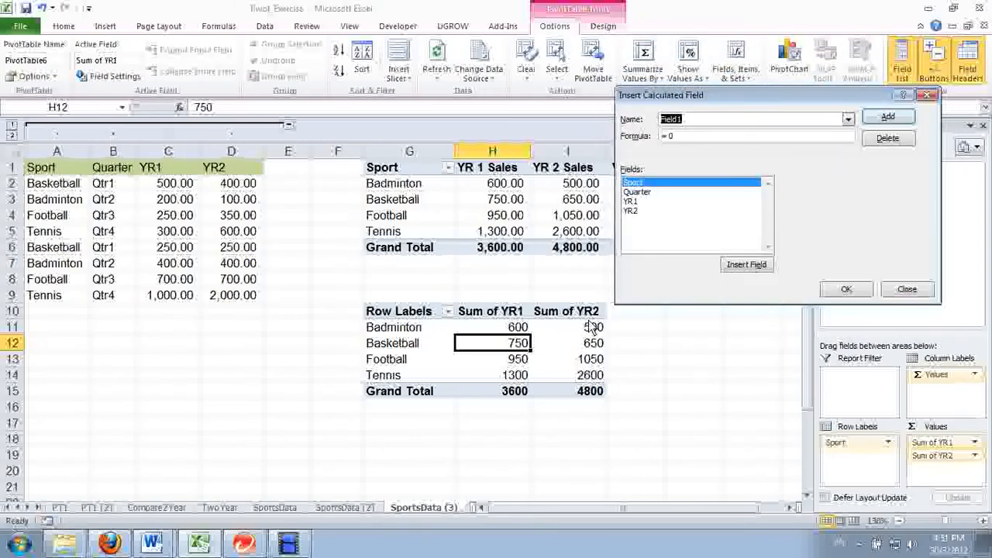
mouse_move(484, 338)
type("%")
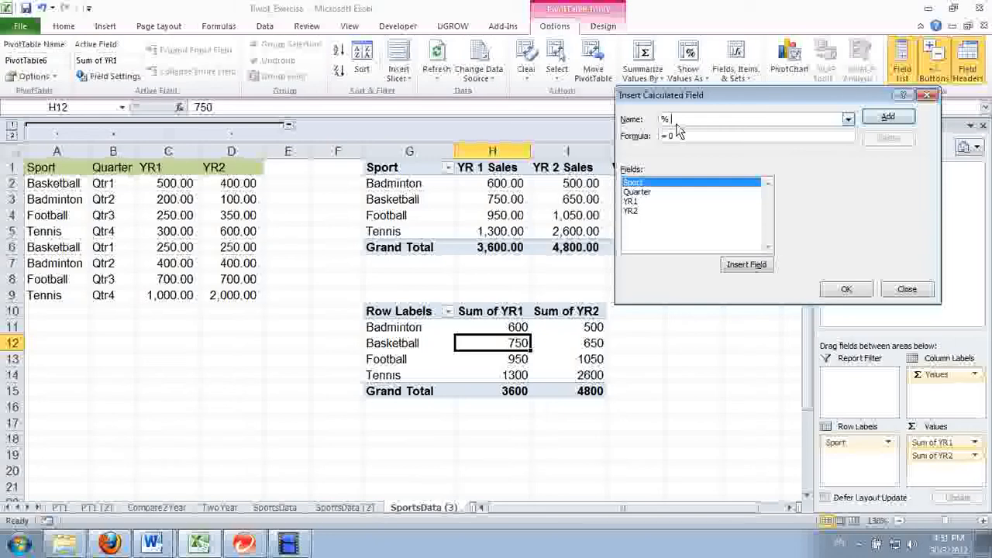
type("Change")
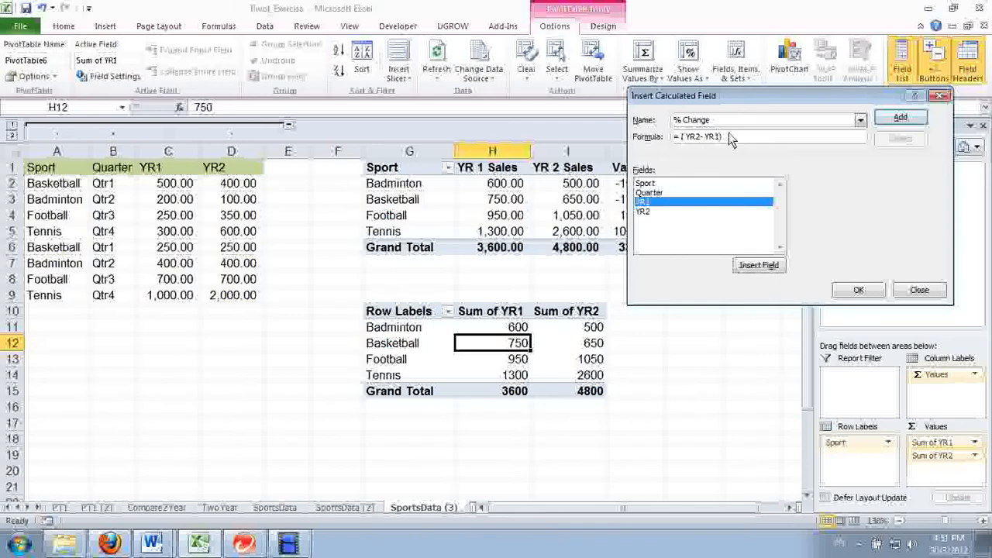
type("/ YR1")
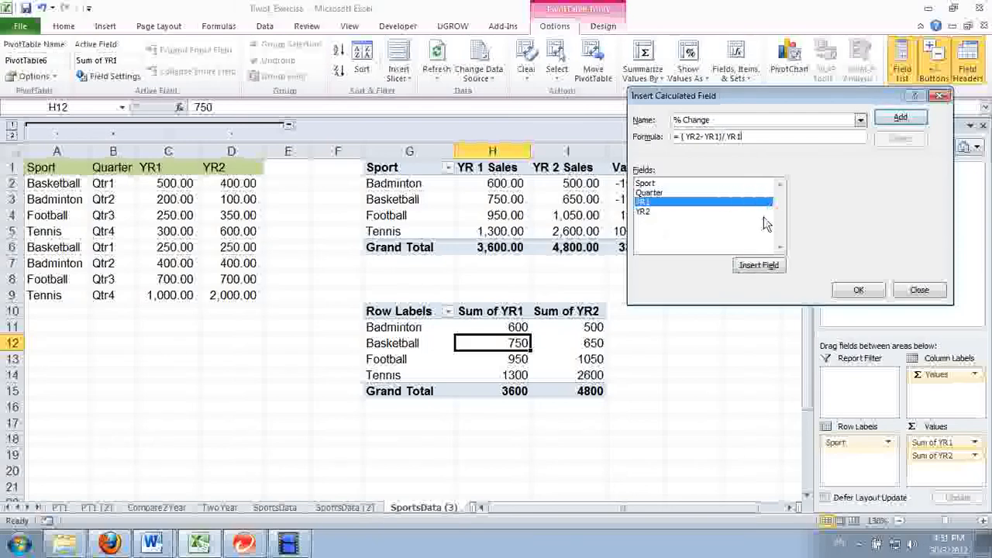
left_click(899, 118)
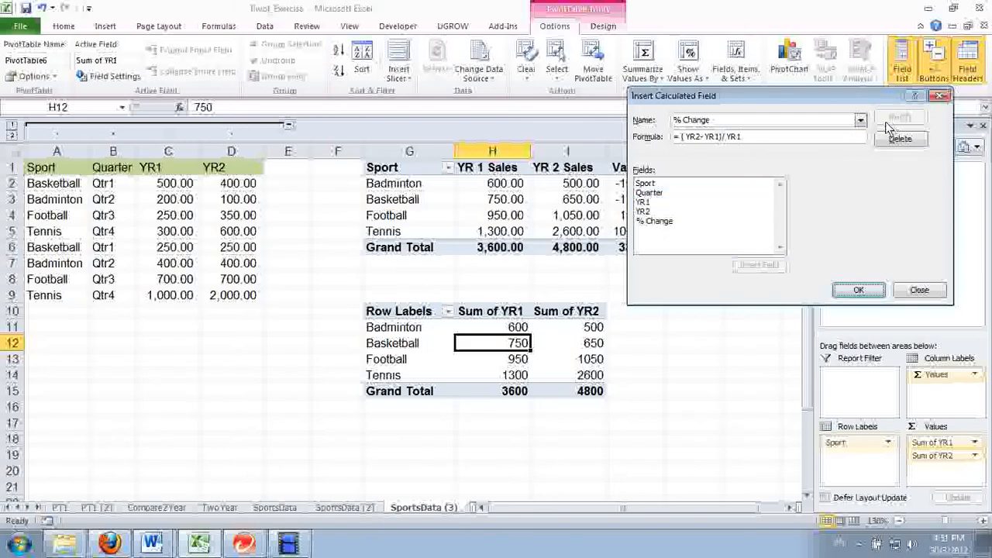
left_click(859, 290)
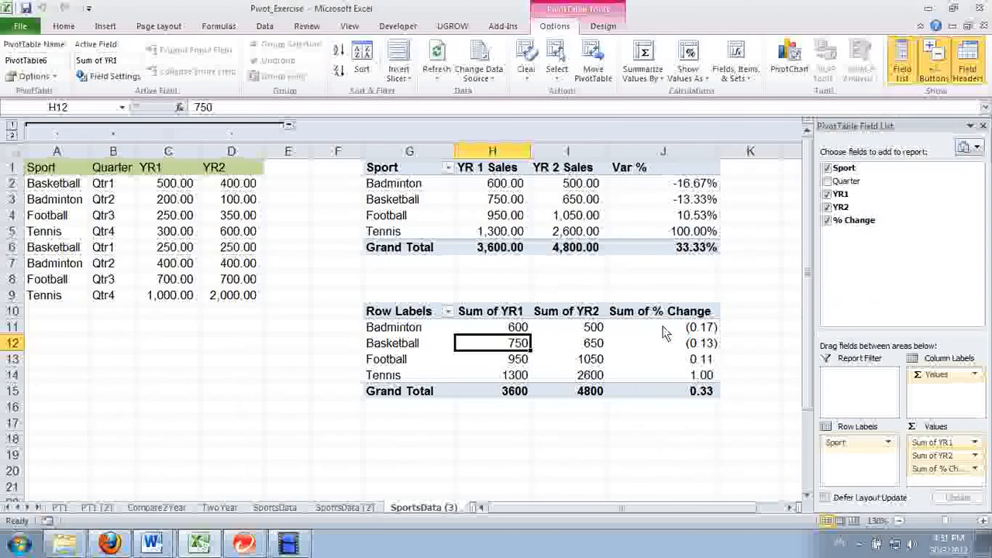
Select the Sum of % Change values J11:J14 and bring up Format Cells.
left_click(664, 326)
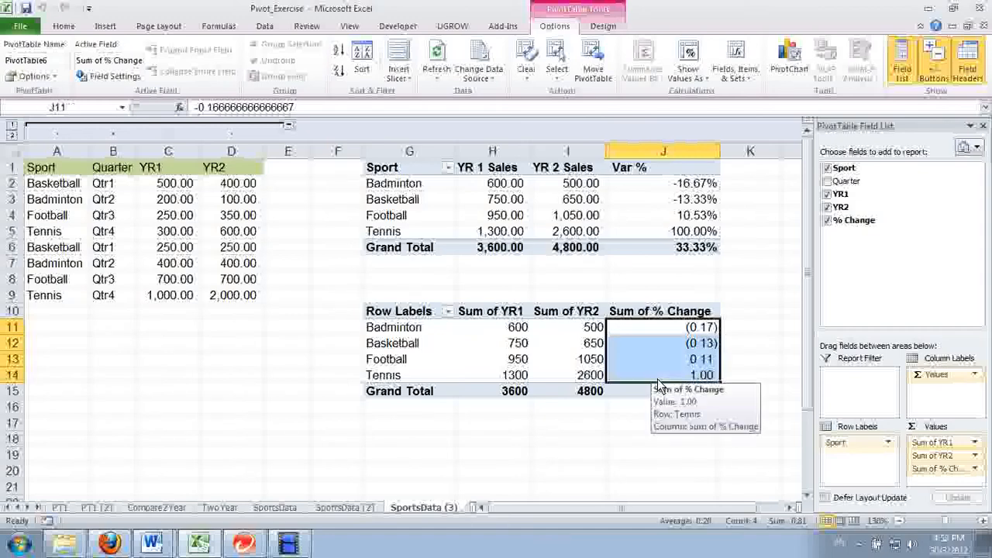
mouse_move(644, 334)
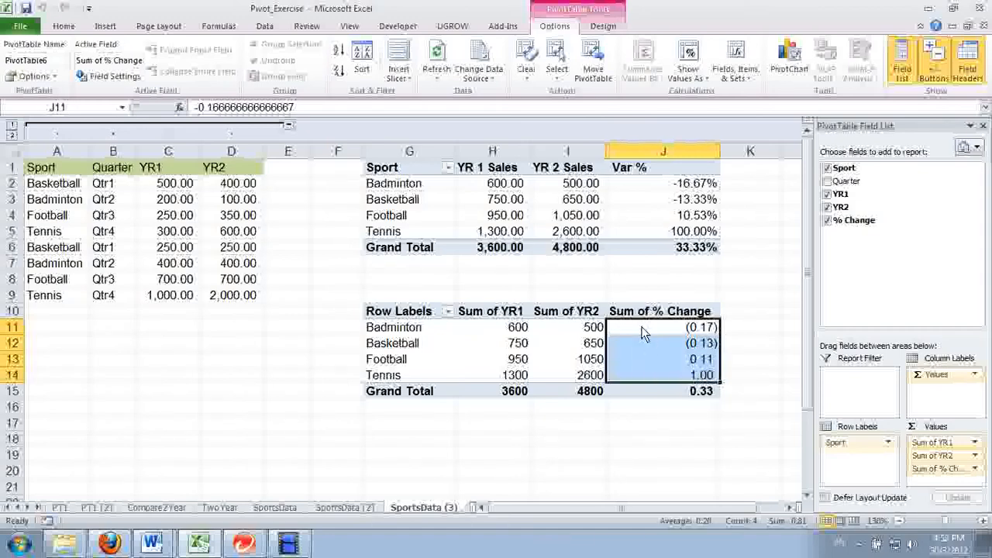
mouse_move(643, 343)
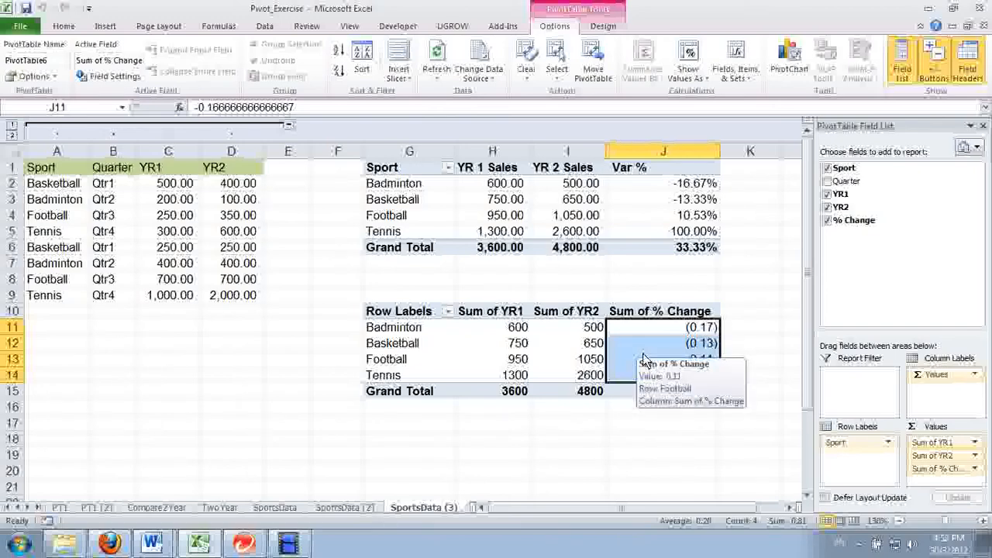
left_click(673, 363)
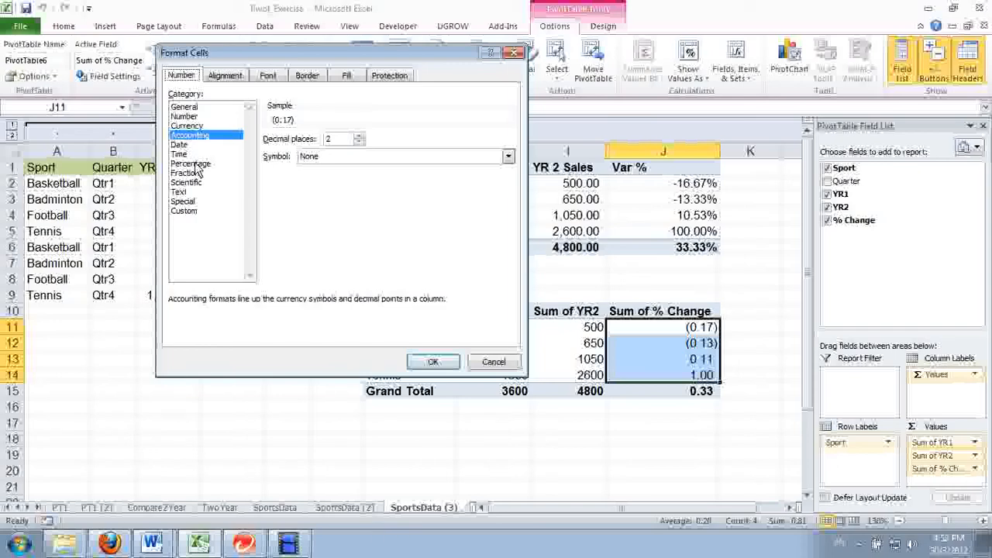
Format the Sum of % Change values as Percentage with 2 decimal places.
left_click(189, 164)
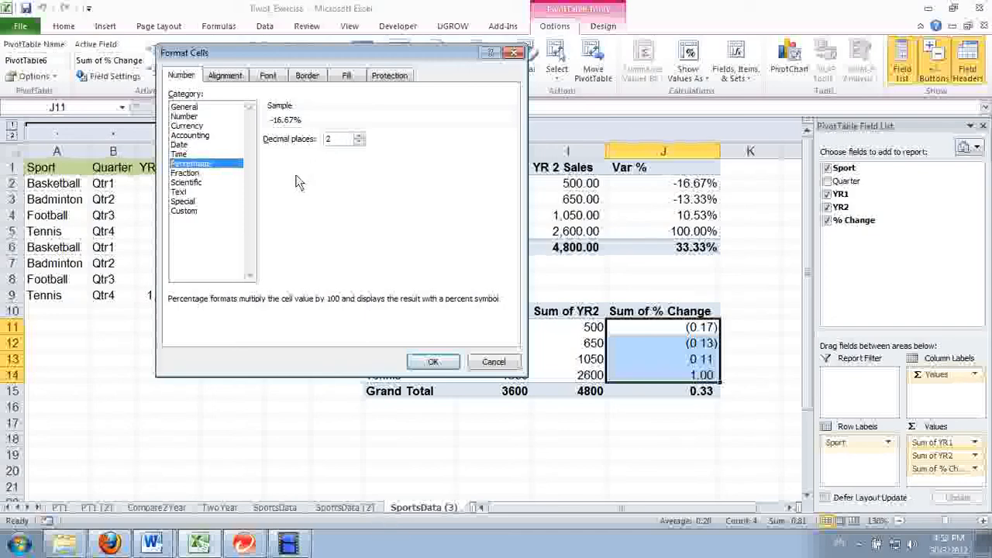
mouse_move(313, 168)
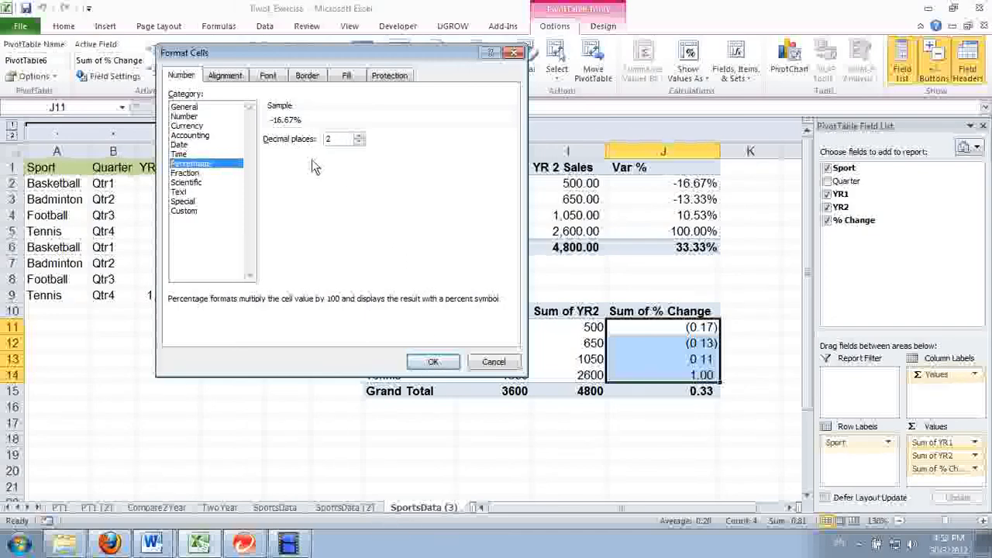
left_click(433, 363)
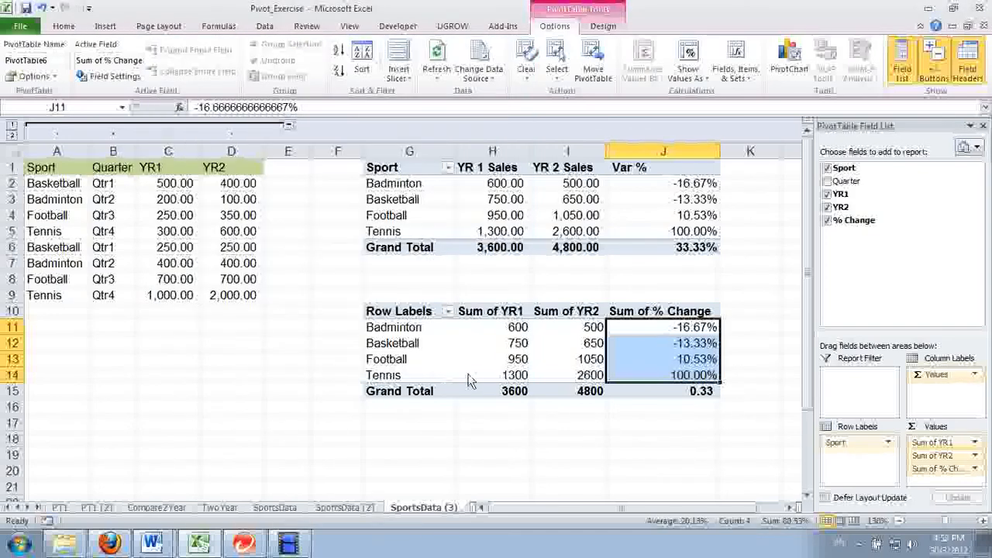
mouse_move(561, 316)
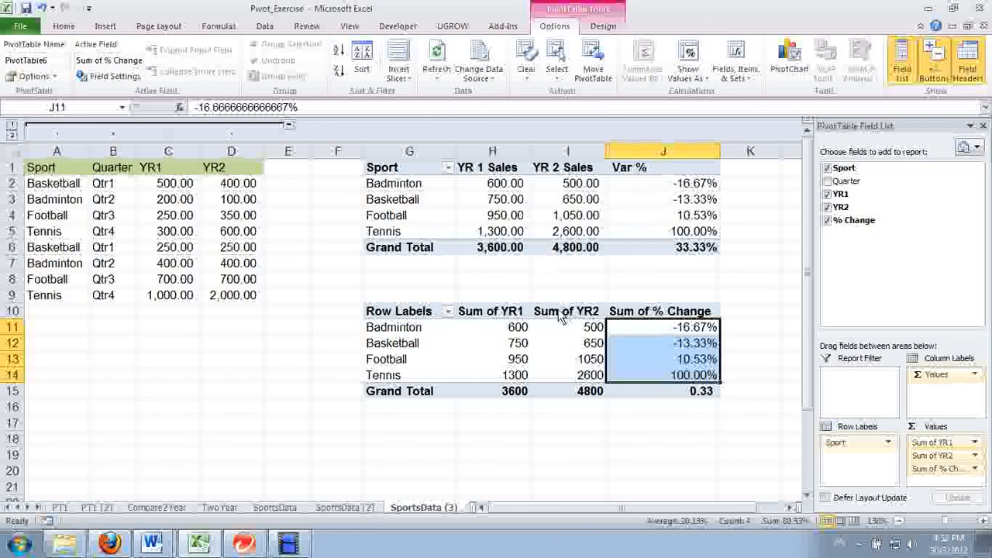
left_click(492, 311)
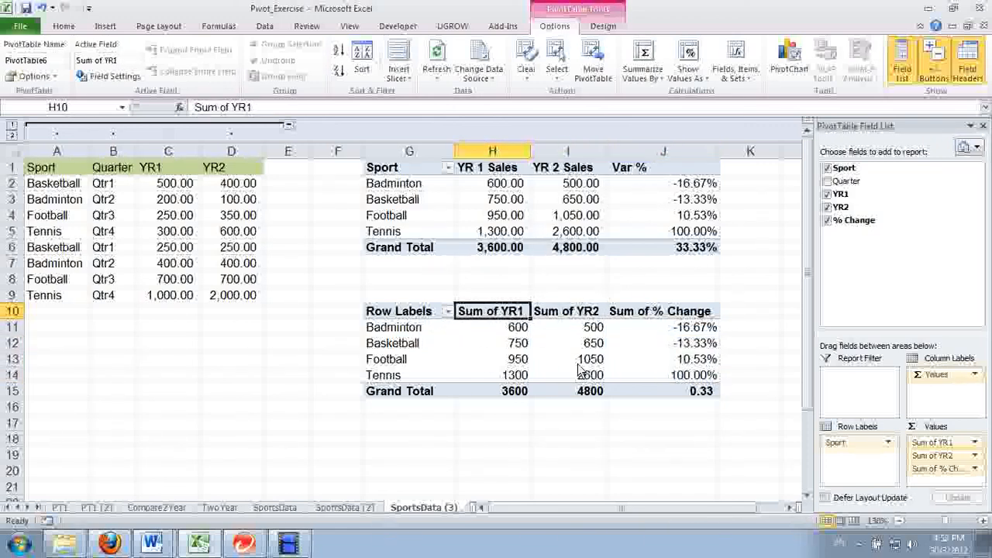
left_click_drag(663, 327, 663, 373)
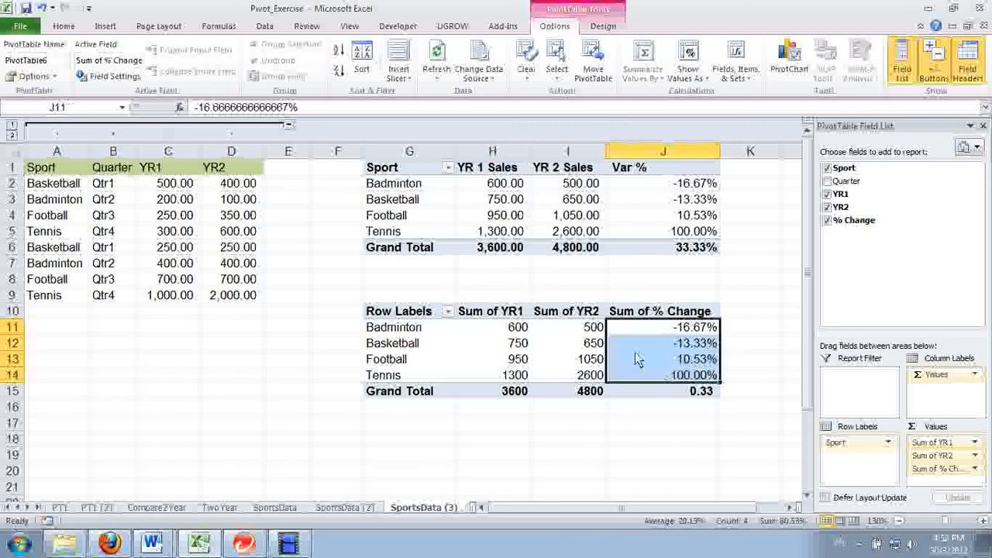